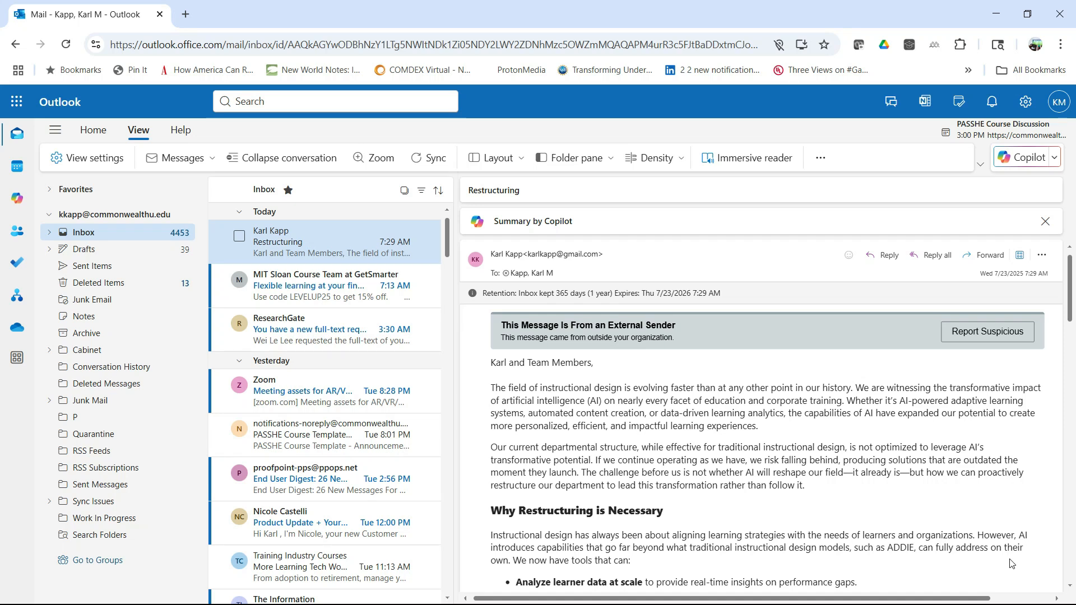
{"action": "mouse_move", "coordinate": [1026, 157]}
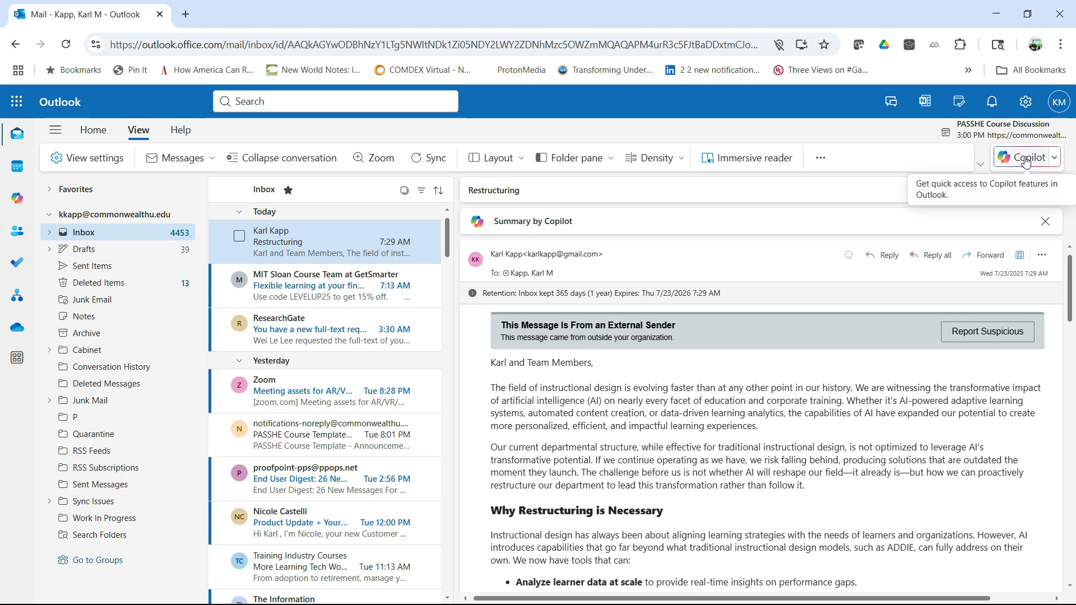
{"action": "mouse_move", "coordinate": [1026, 165]}
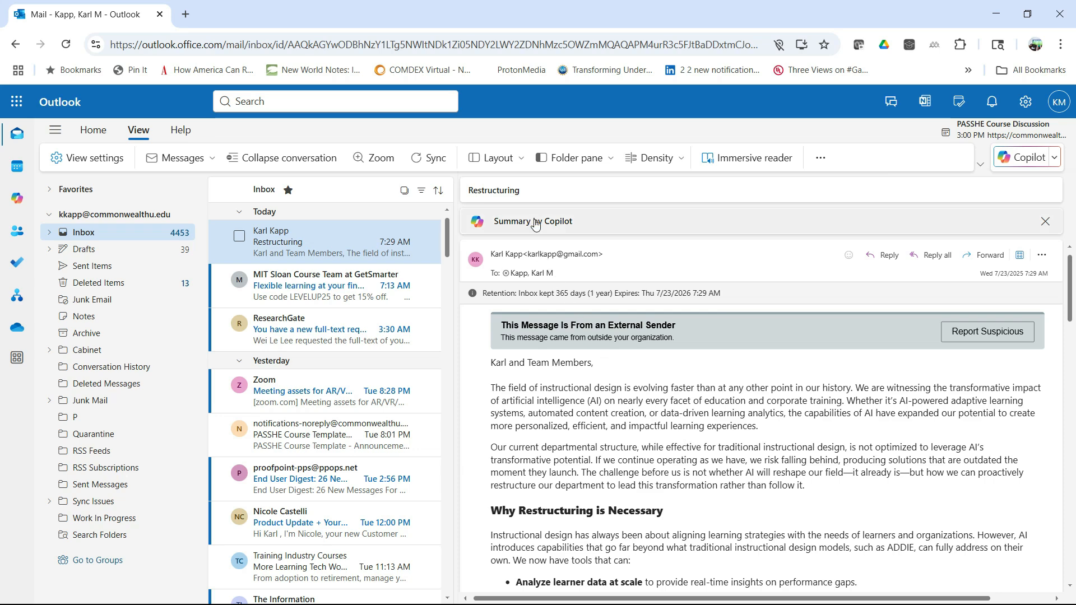
Review the open email and collapse Copilot's summary of it.
{"action": "scroll", "scroll_direction": "down", "scroll_amount": 3}
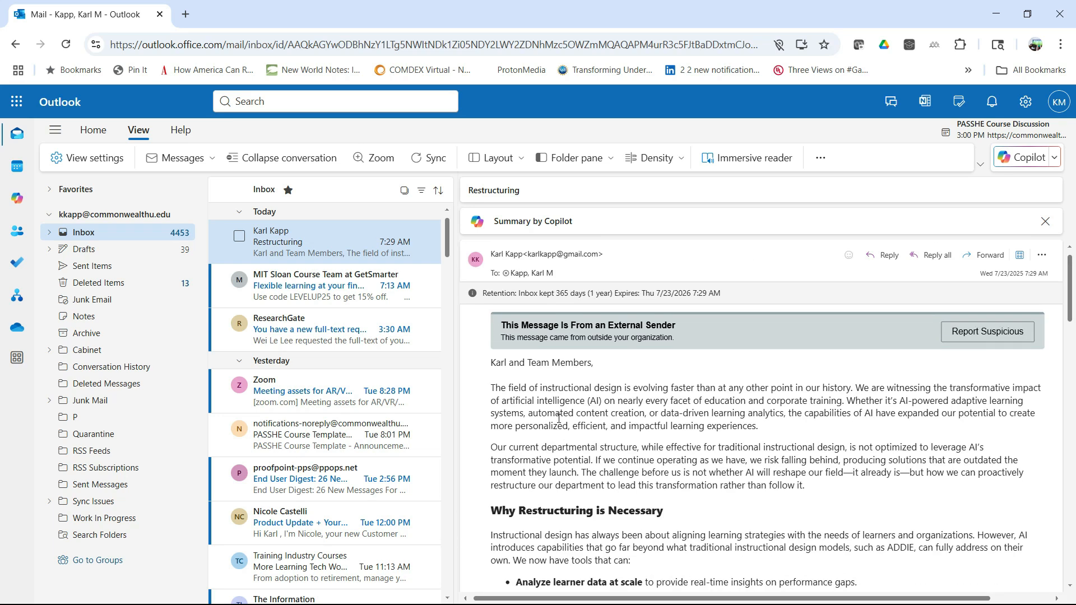
{"action": "mouse_move", "coordinate": [610, 202]}
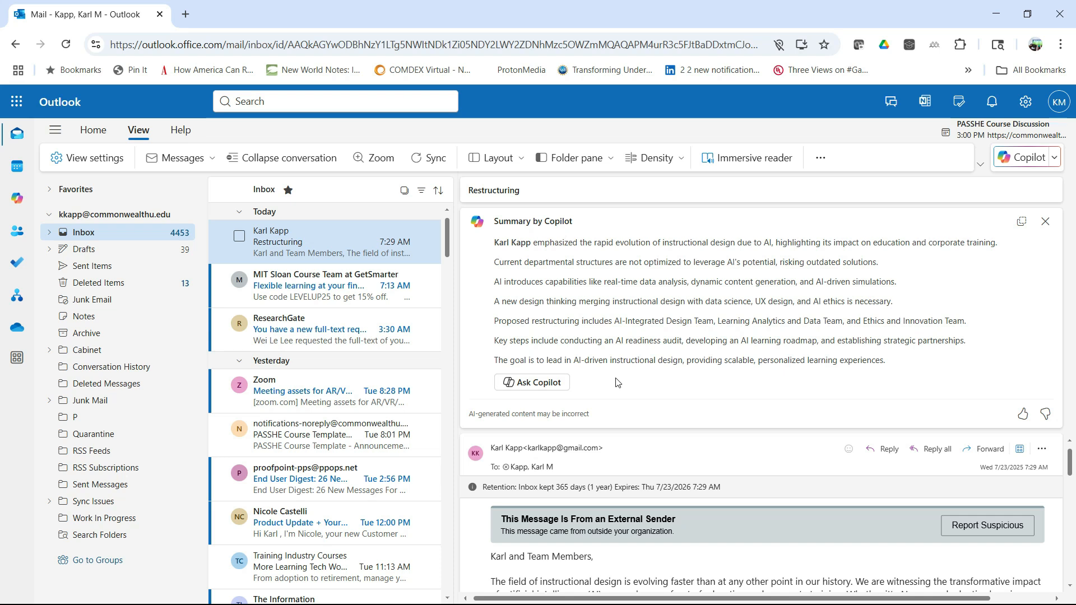
{"action": "mouse_move", "coordinate": [563, 366]}
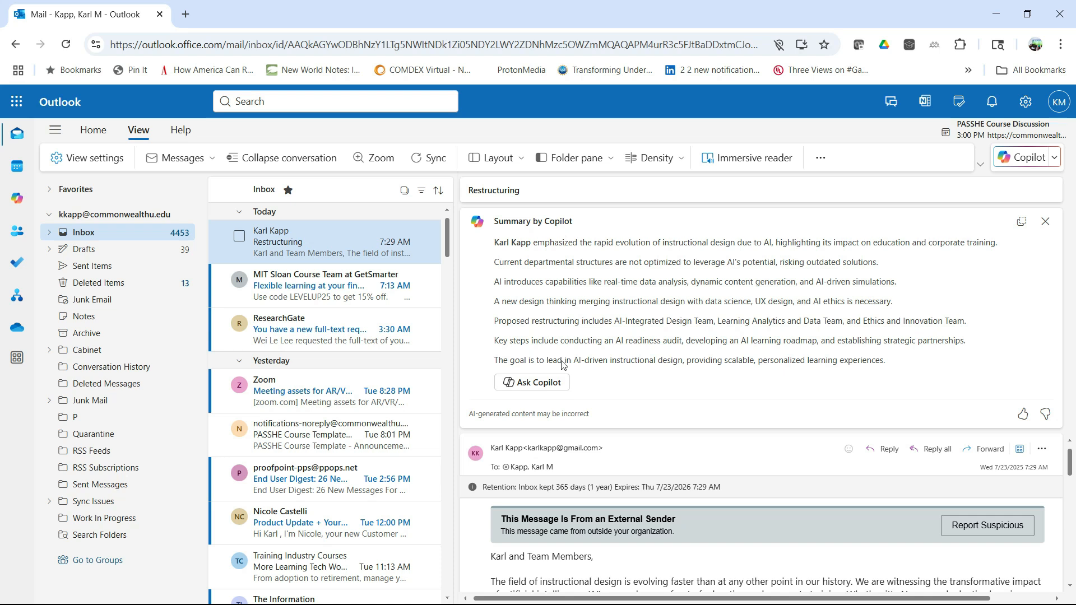
{"action": "left_click", "coordinate": [309, 286]}
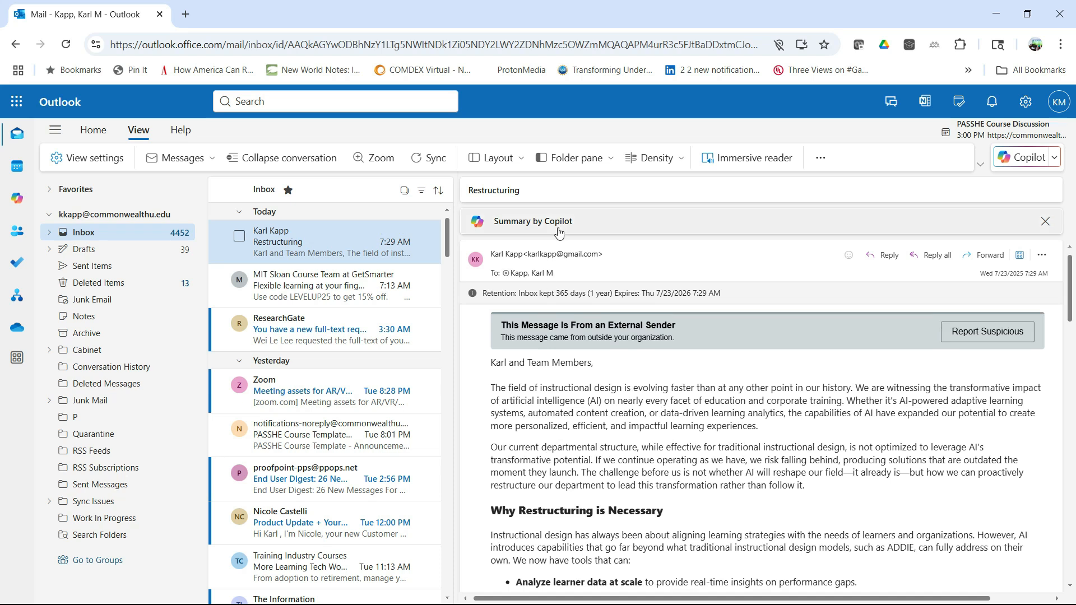
{"action": "mouse_move", "coordinate": [1026, 157]}
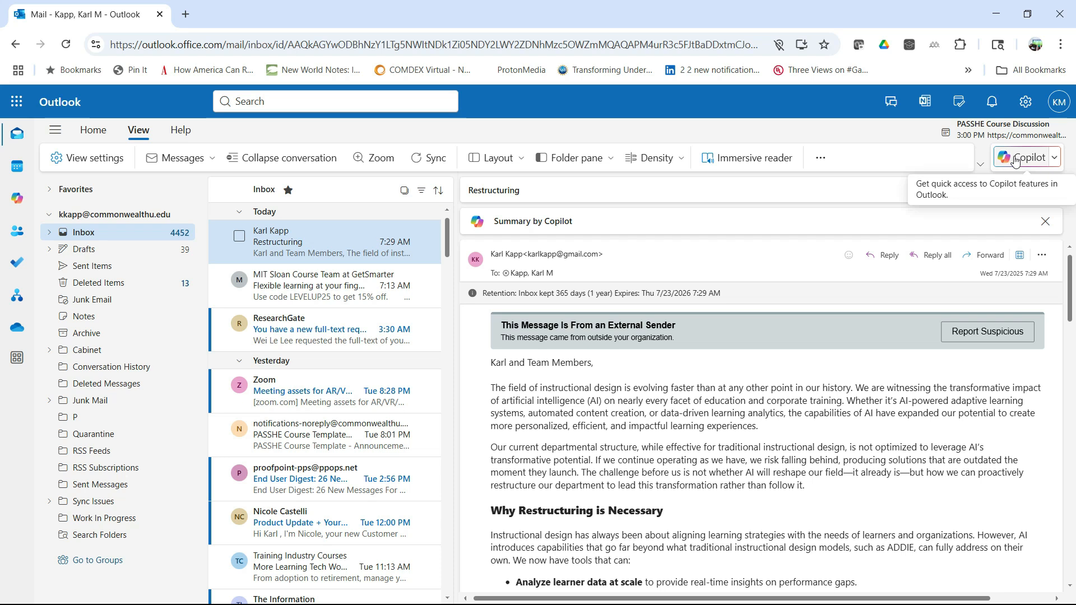
Ask Copilot 'Please list me my action items for the past week' and read the grouped answer.
{"action": "left_click", "coordinate": [1026, 157]}
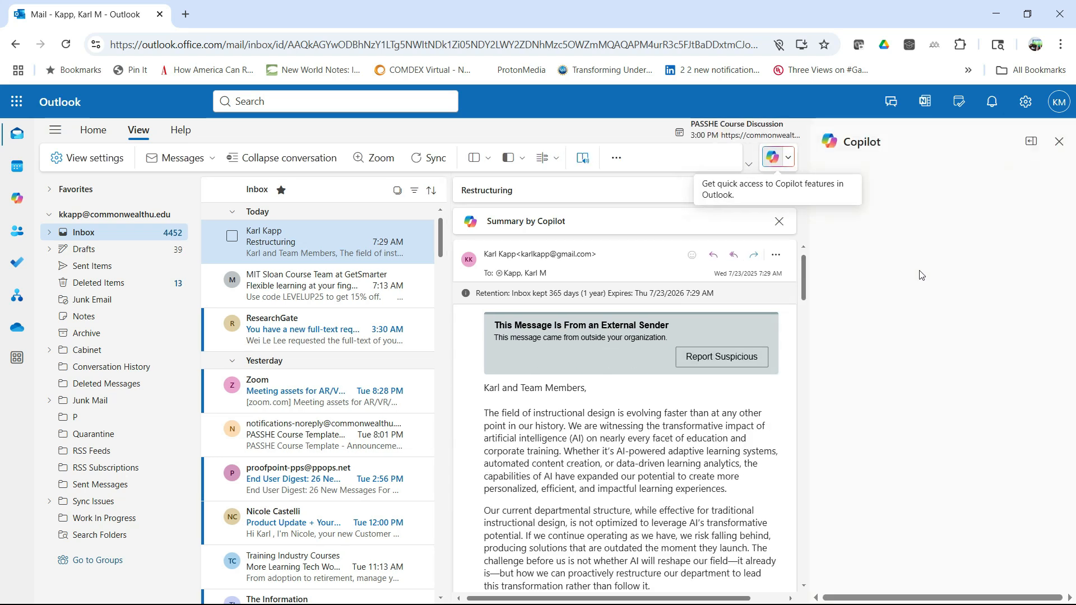
{"action": "left_click", "coordinate": [776, 157]}
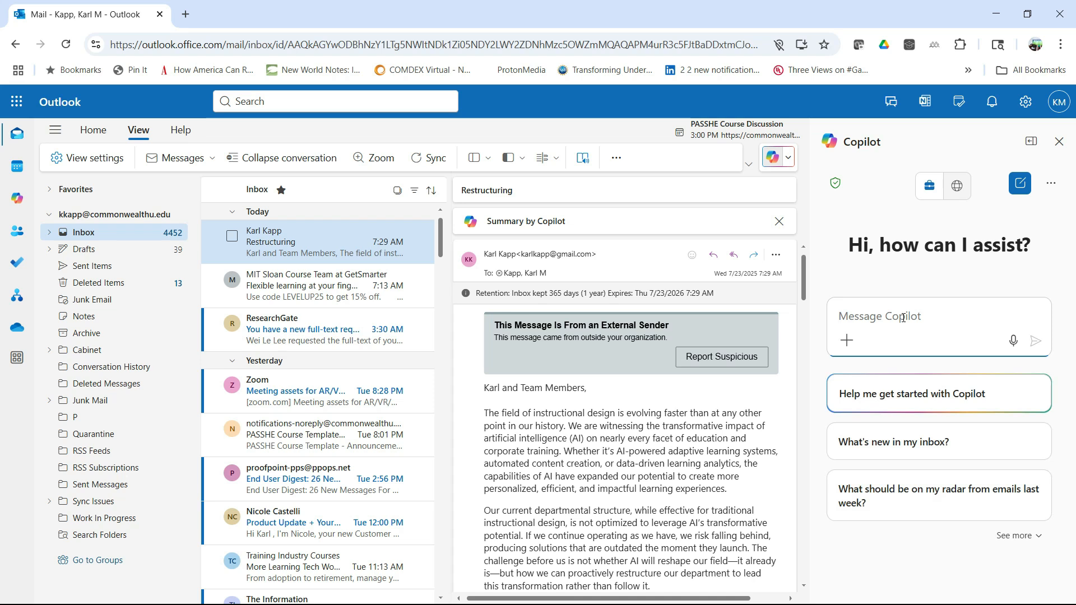
{"action": "type", "text": "Please list me my action"}
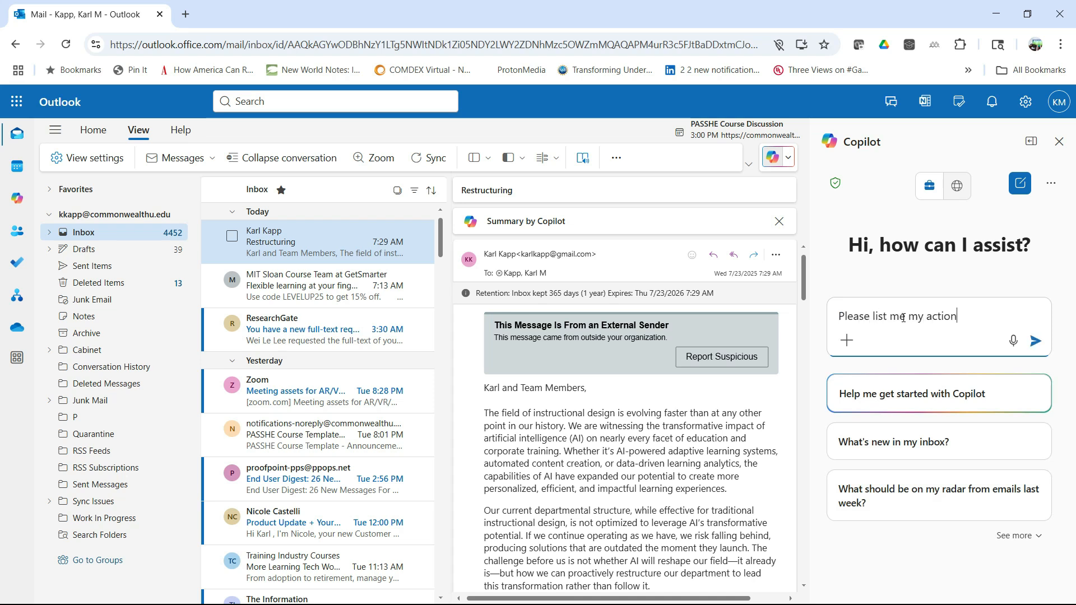
{"action": "type", "text": "items for the past week"}
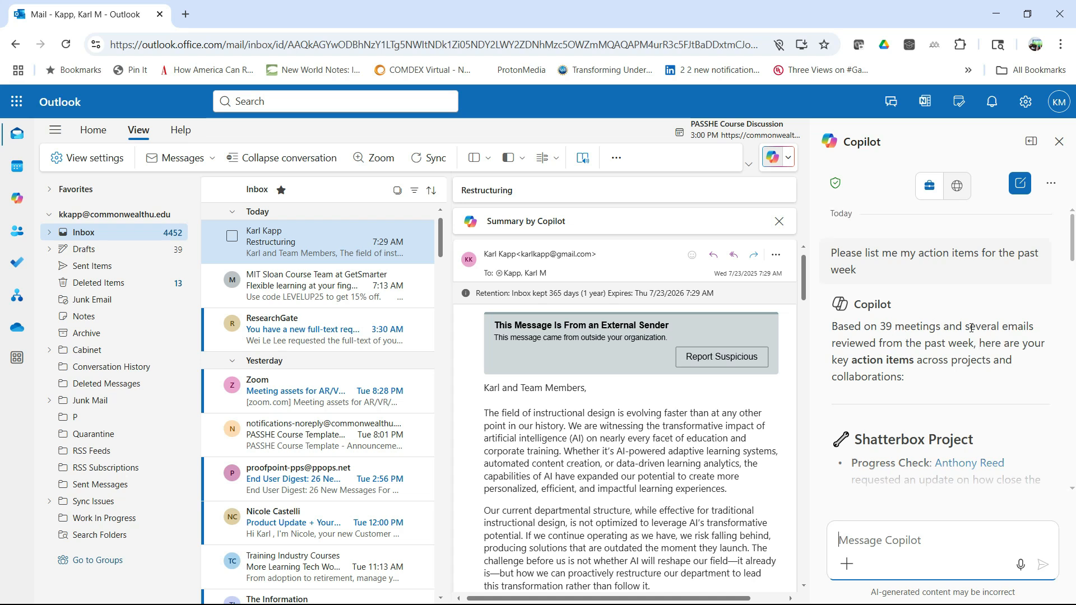
{"action": "scroll", "scroll_direction": "down", "scroll_amount": 3}
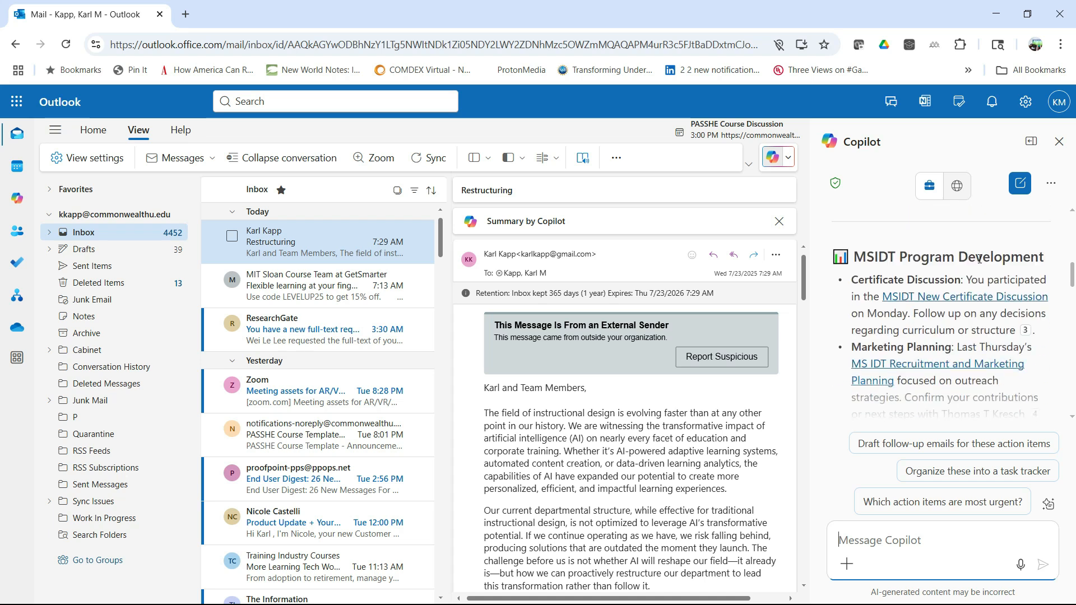
{"action": "scroll", "scroll_direction": "down", "scroll_amount": 3}
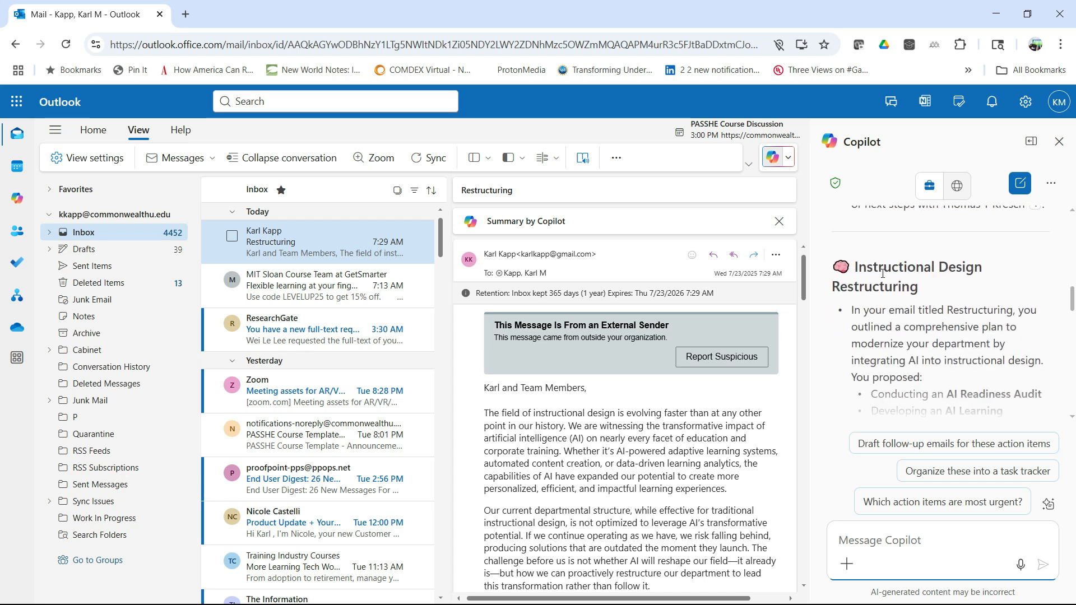
{"action": "scroll", "scroll_direction": "down", "scroll_amount": 3}
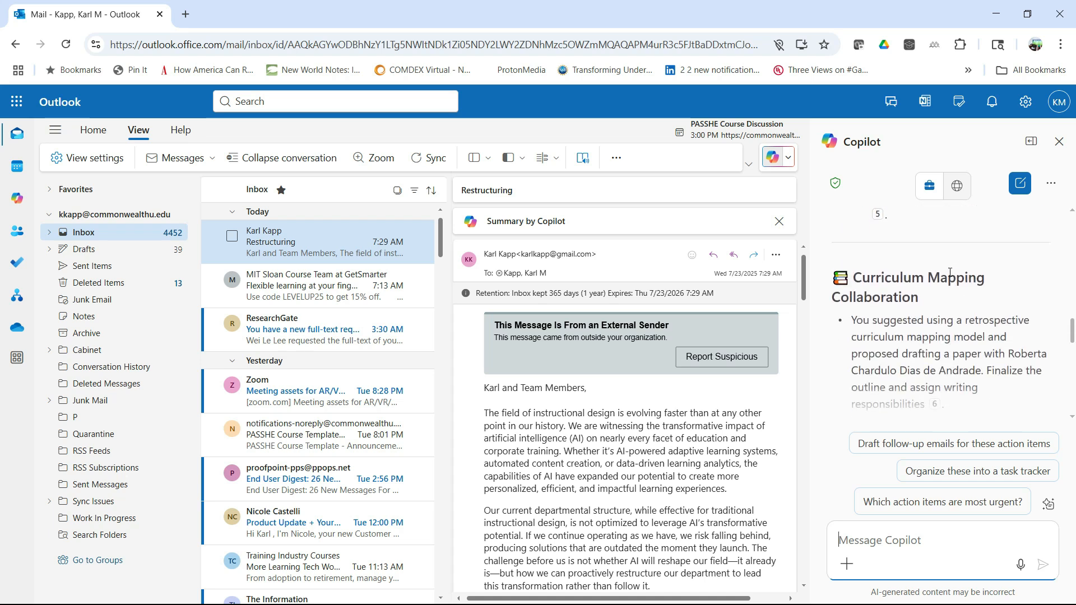
{"action": "scroll", "scroll_direction": "down", "scroll_amount": 3}
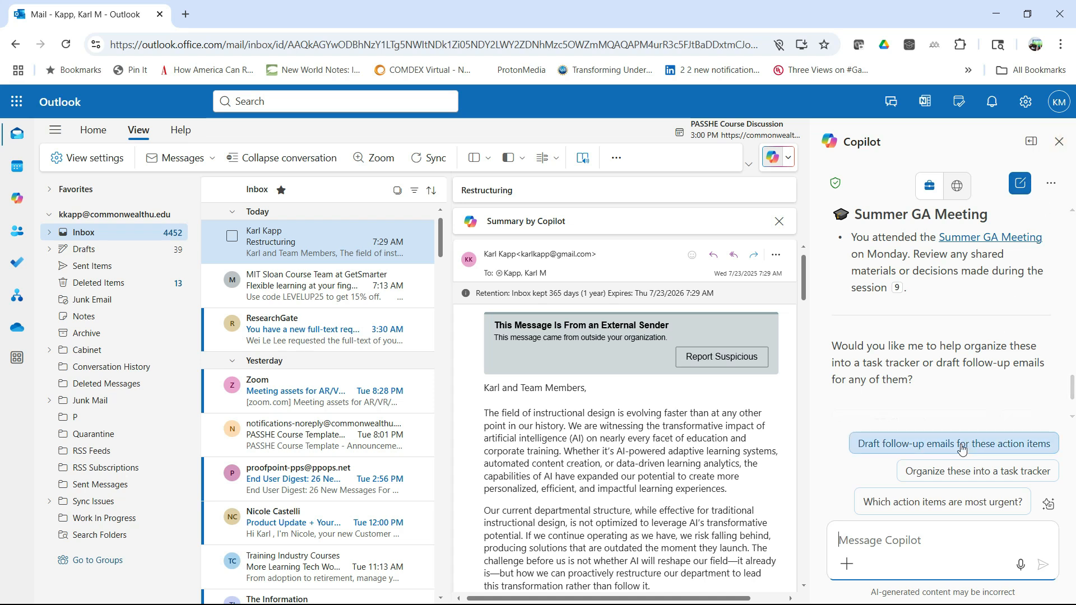
{"action": "mouse_move", "coordinate": [965, 479]}
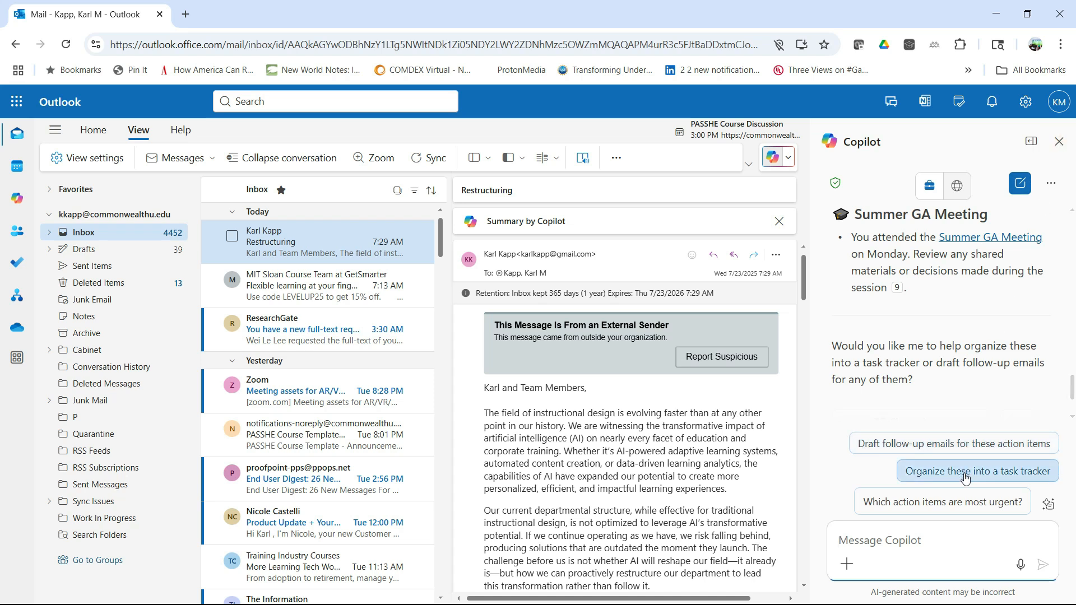
Have Copilot rank the action items by urgency, read the answer, then close the chat.
{"action": "left_click", "coordinate": [976, 470]}
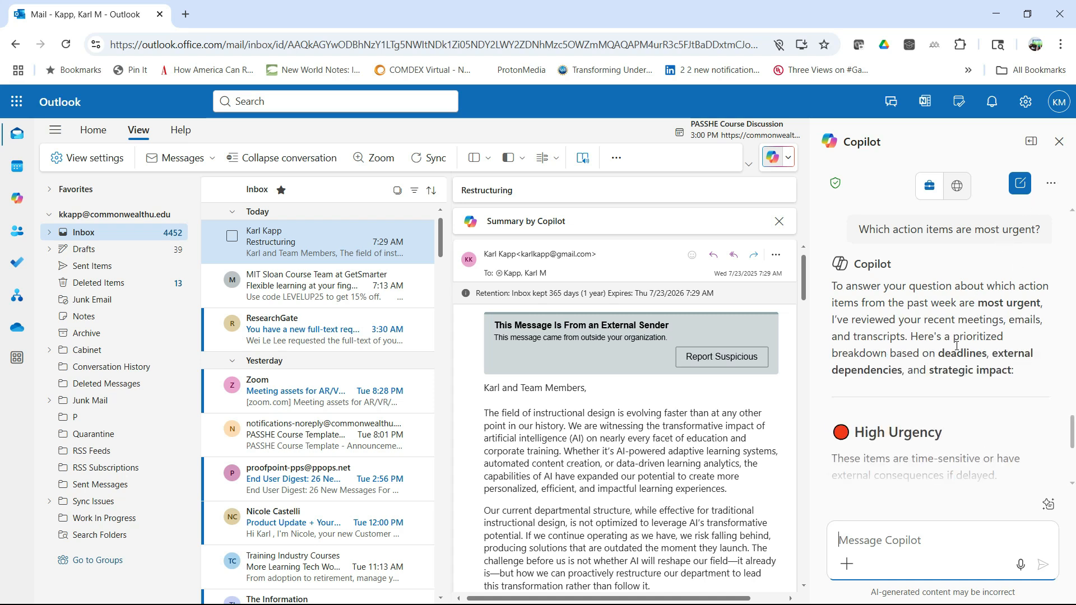
{"action": "scroll", "scroll_direction": "down", "scroll_amount": 3}
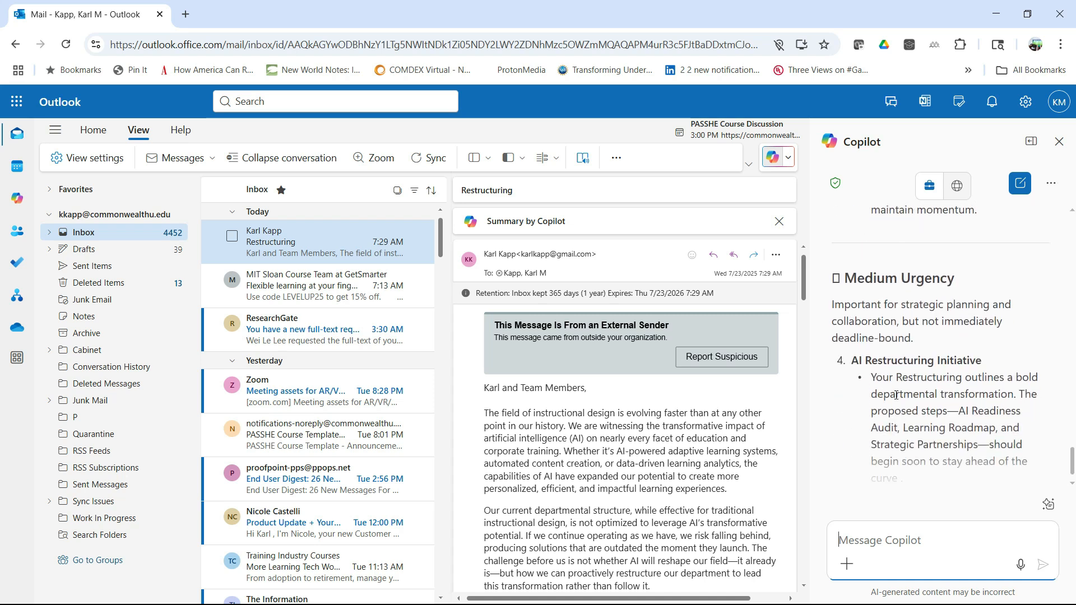
{"action": "scroll", "scroll_direction": "down", "scroll_amount": 3}
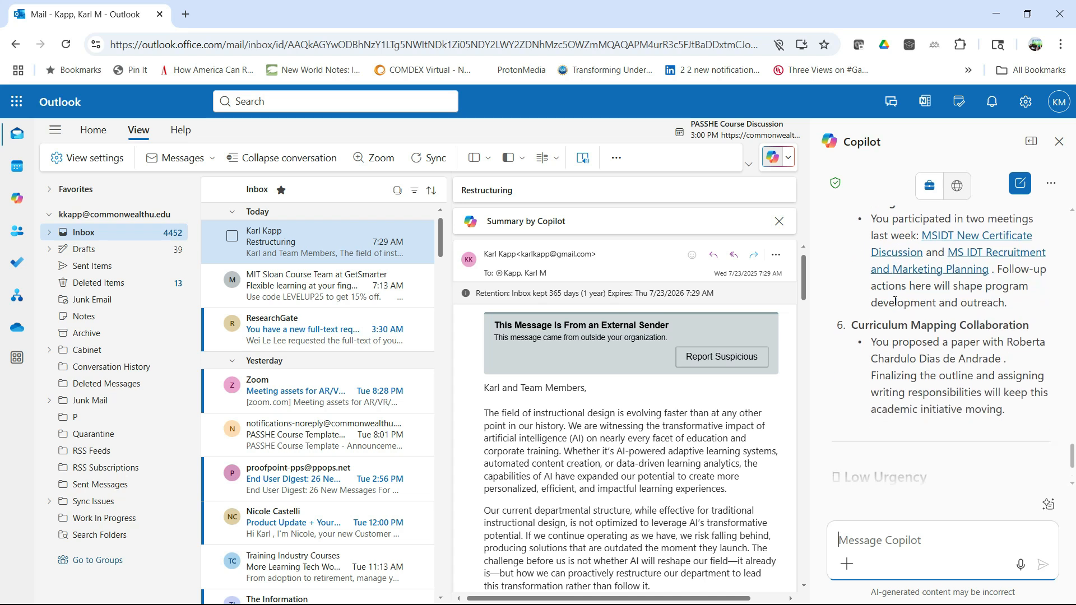
{"action": "scroll", "scroll_direction": "down", "scroll_amount": 3}
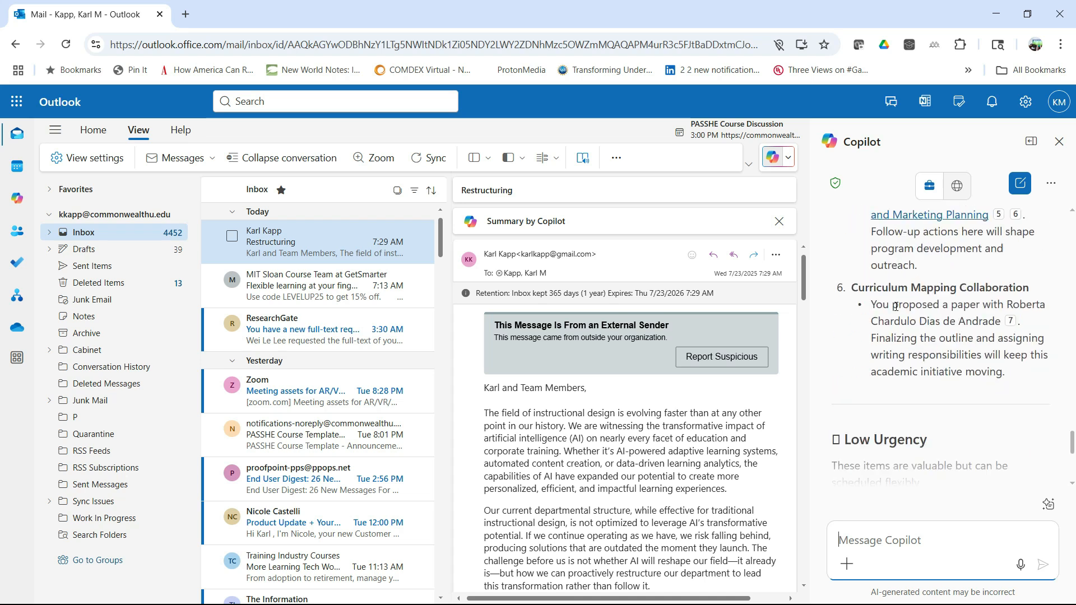
{"action": "left_click", "coordinate": [1059, 143]}
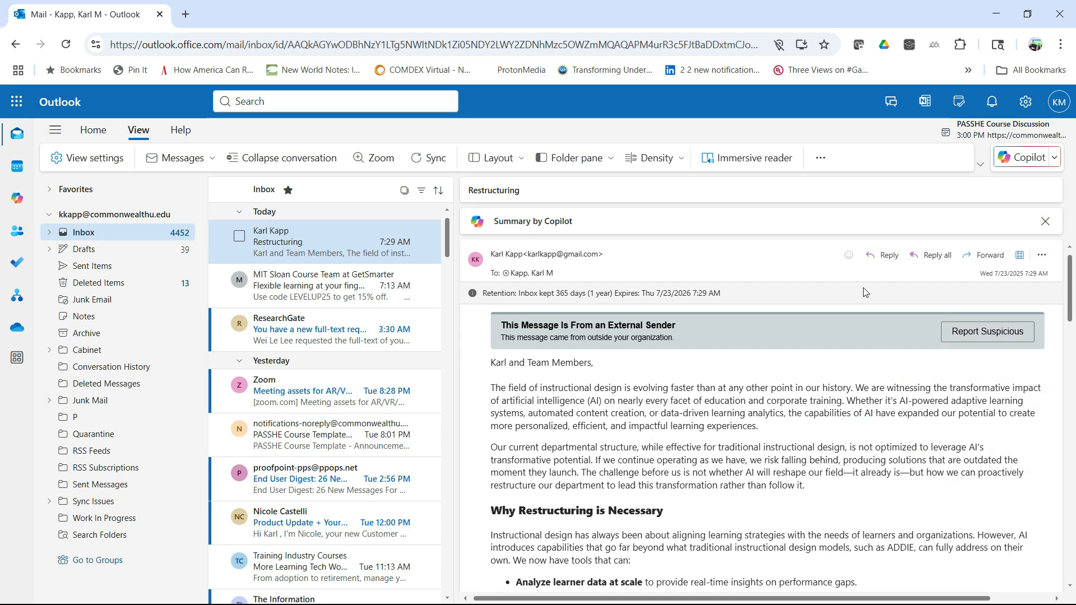
{"action": "mouse_move", "coordinate": [463, 300]}
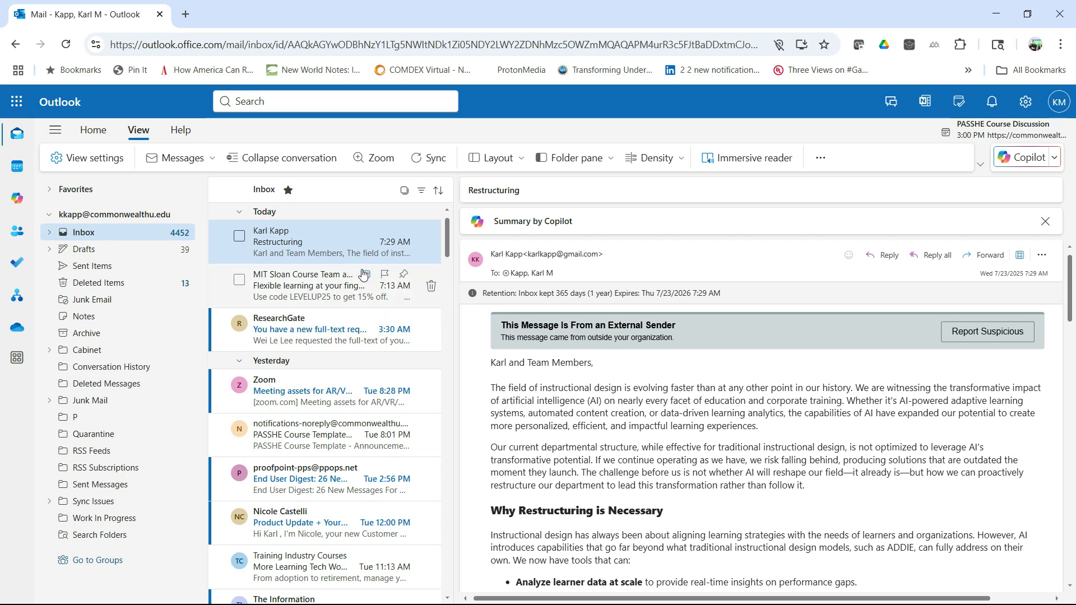
{"action": "mouse_move", "coordinate": [17, 199]}
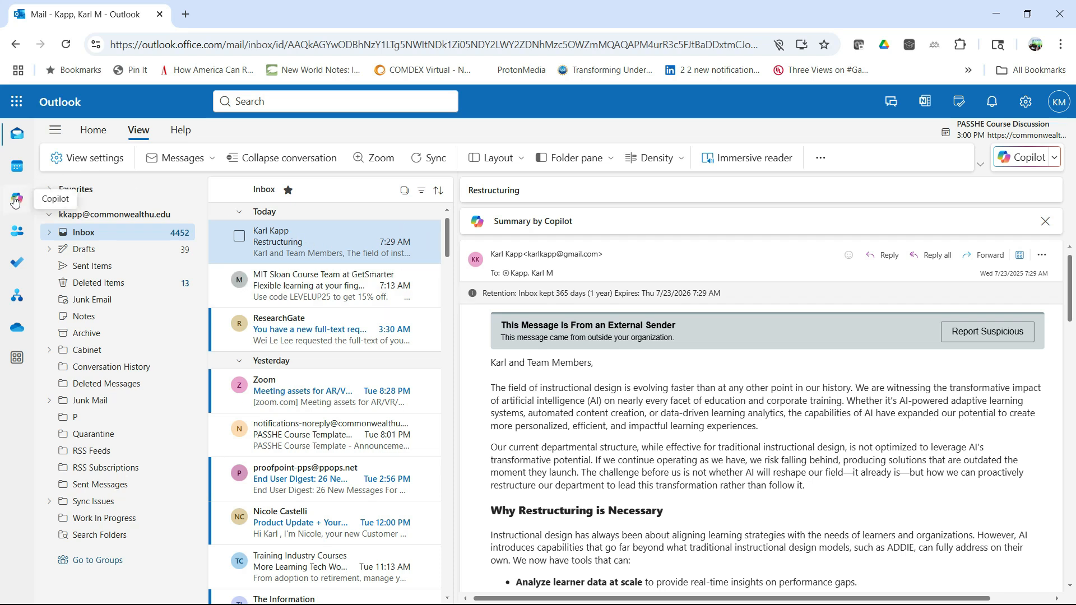
{"action": "mouse_move", "coordinate": [17, 132]}
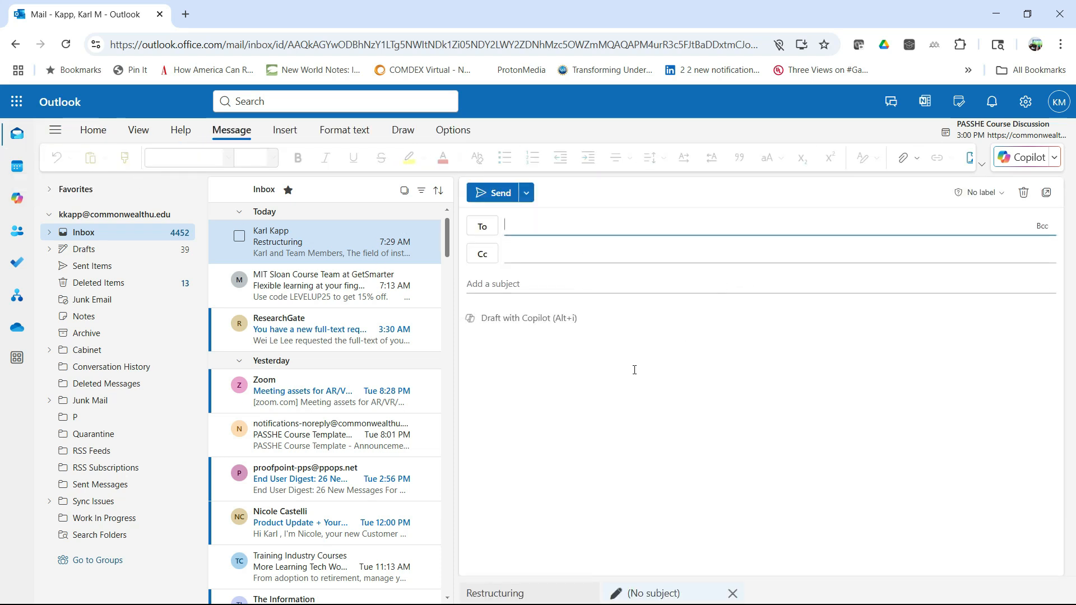
{"action": "mouse_move", "coordinate": [530, 339]}
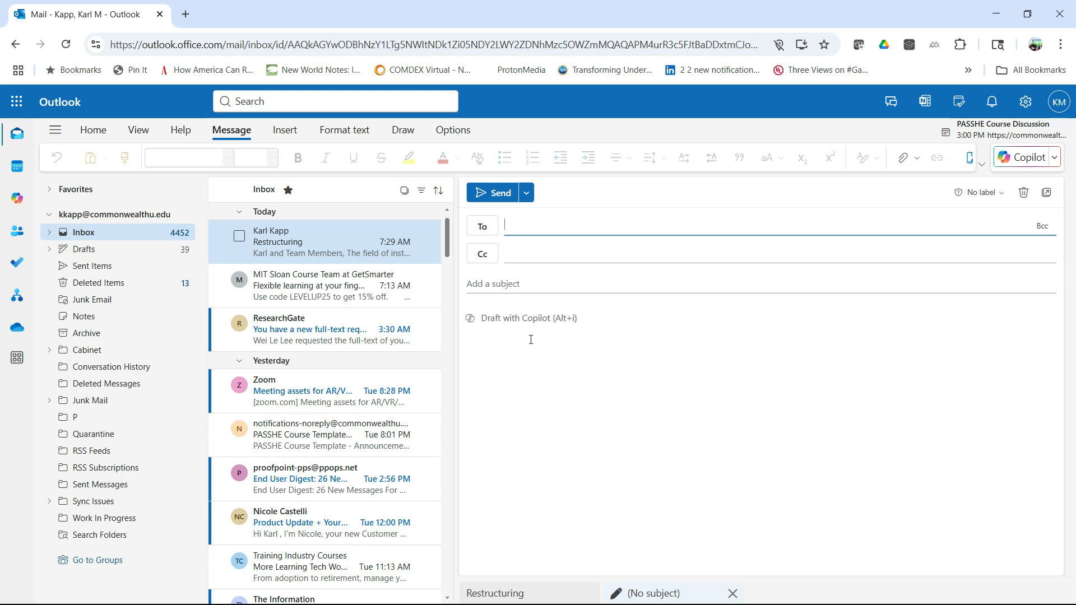
Draft a friendly 3-paragraph newsletter on gamification for instructional design students via the Create newsletter template.
{"action": "left_click", "coordinate": [519, 317]}
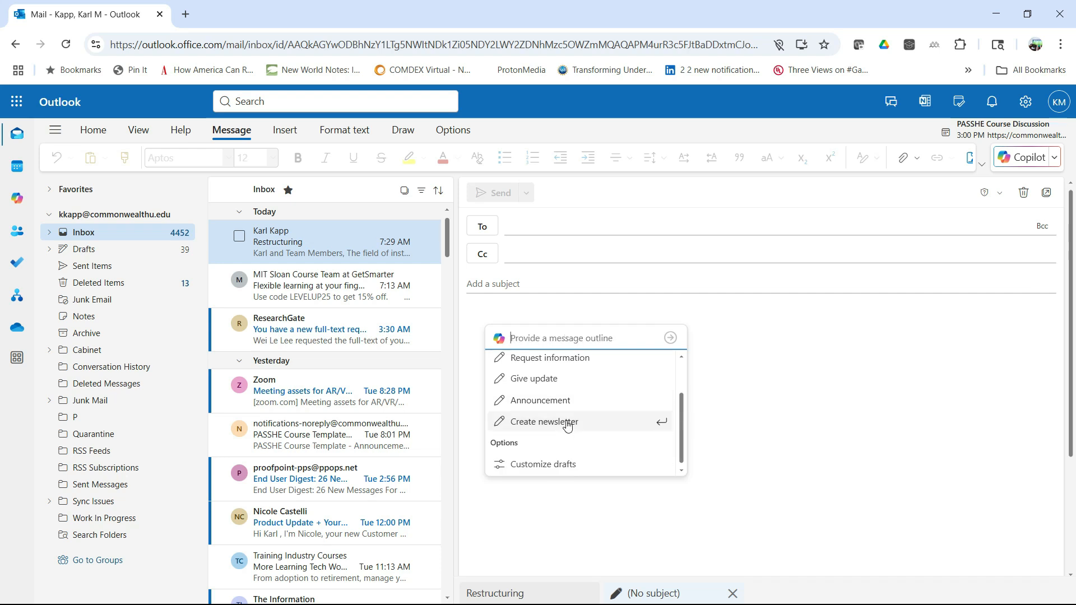
{"action": "left_click", "coordinate": [545, 421]}
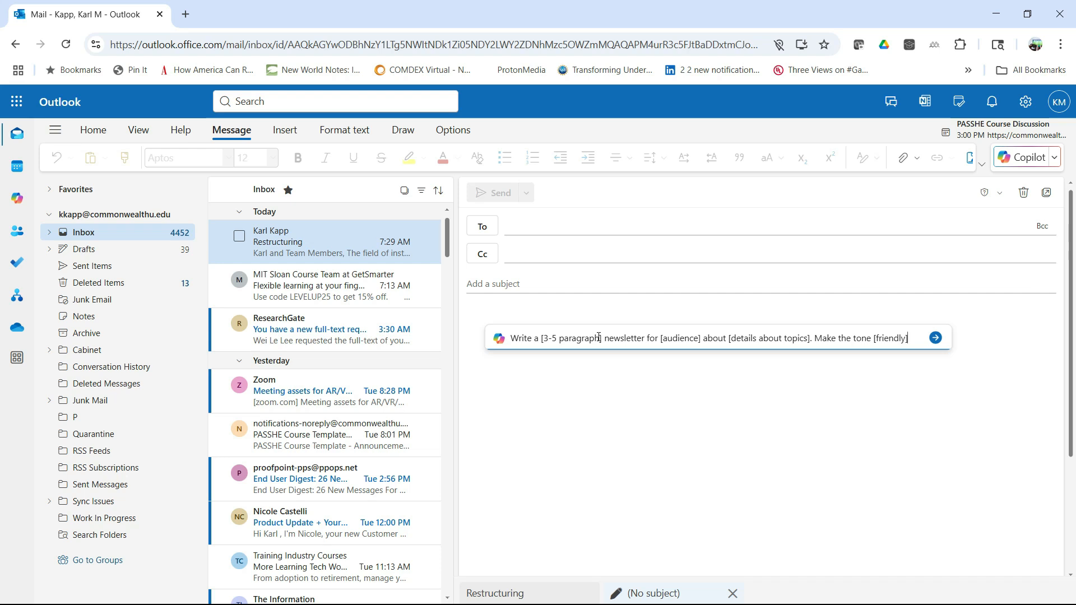
{"action": "mouse_move", "coordinate": [586, 368]}
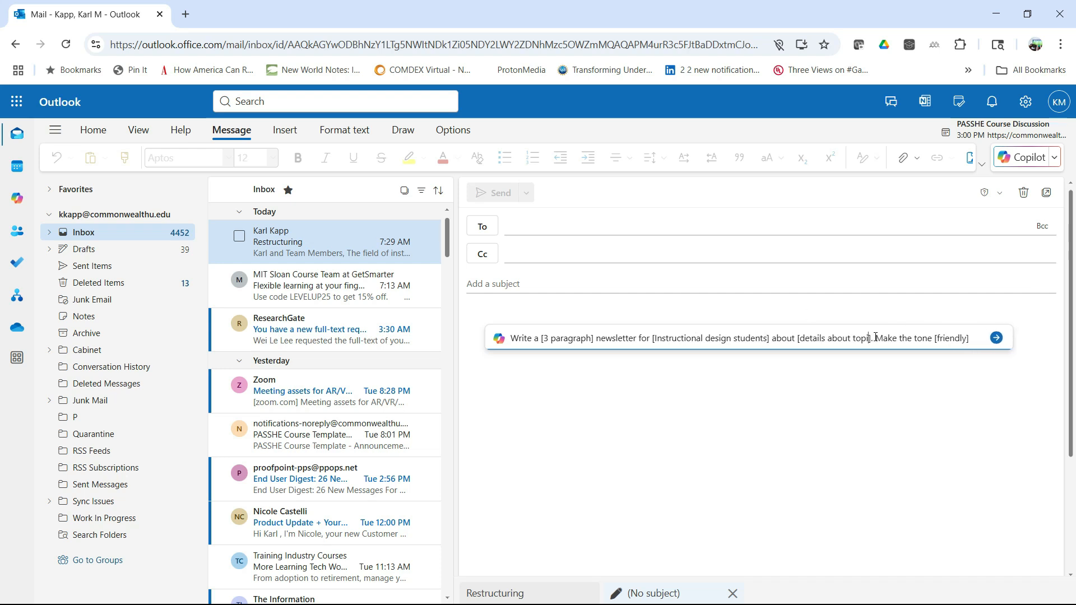
{"action": "type", "text": "[gamification"}
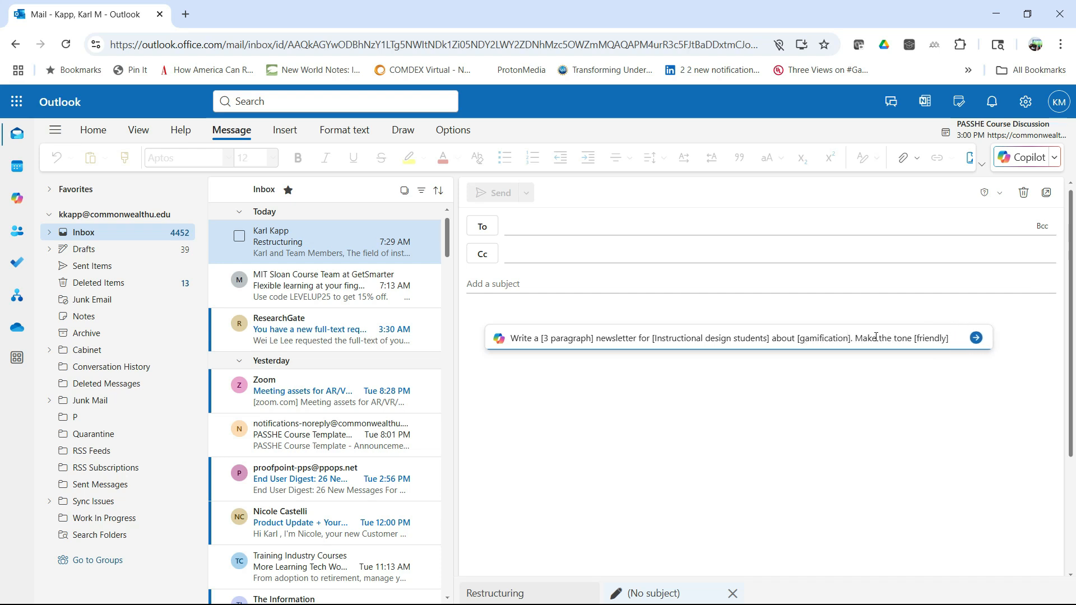
{"action": "left_click", "coordinate": [975, 337]}
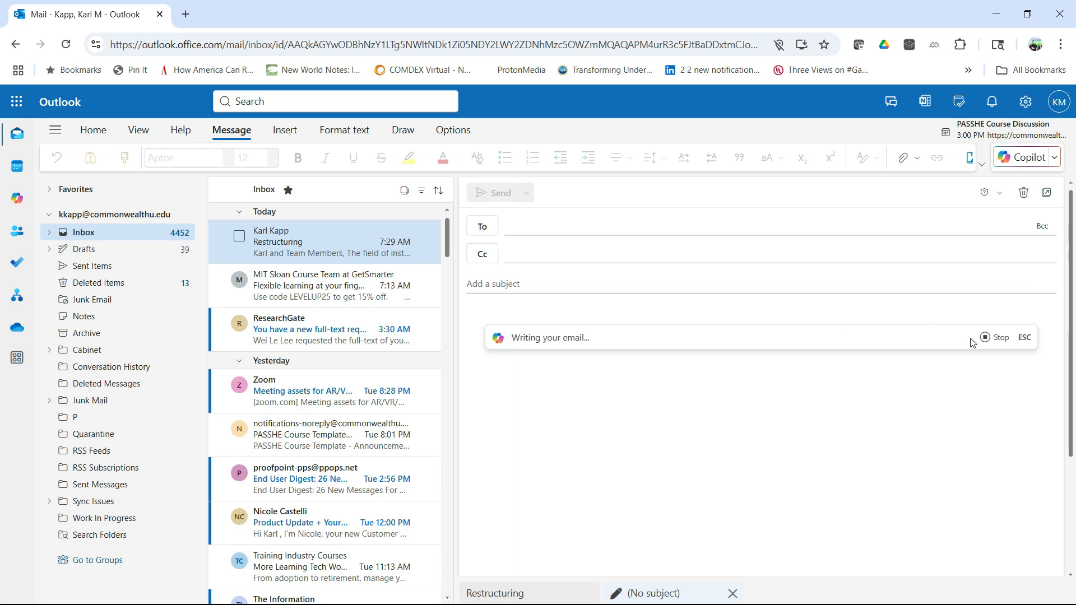
{"action": "mouse_move", "coordinate": [889, 445]}
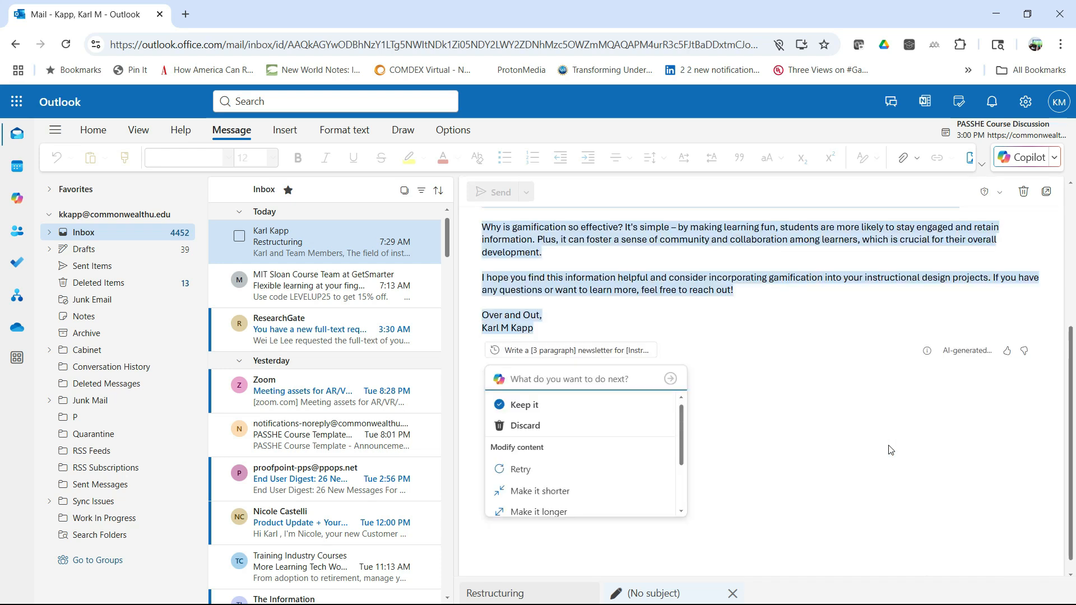
Make the generated newsletter longer, return from the discard dialog, and keep the lengthened draft.
{"action": "left_click", "coordinate": [524, 405]}
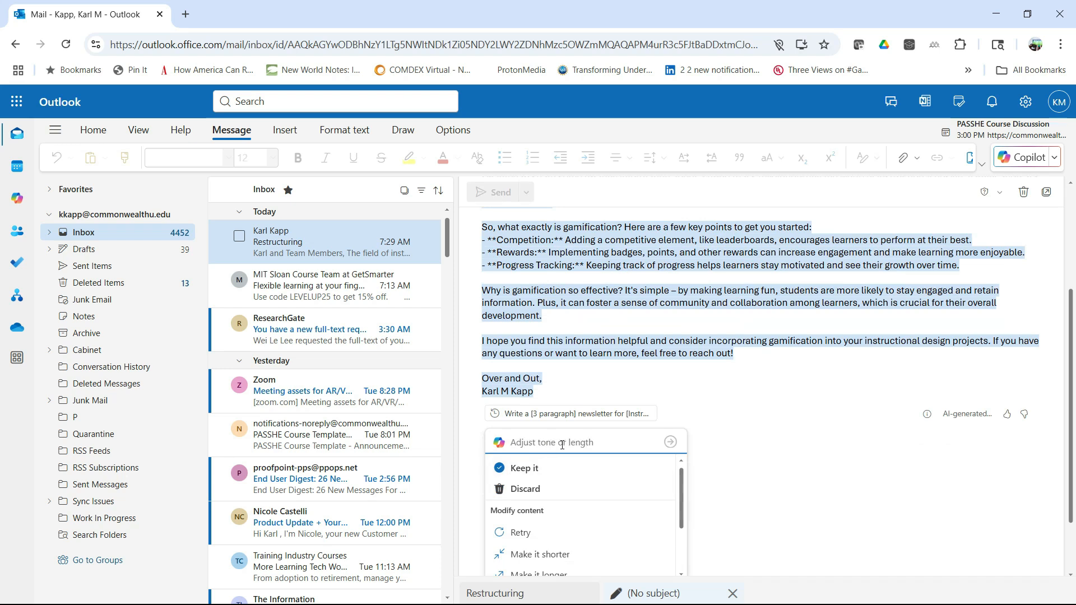
{"action": "mouse_move", "coordinate": [540, 494]}
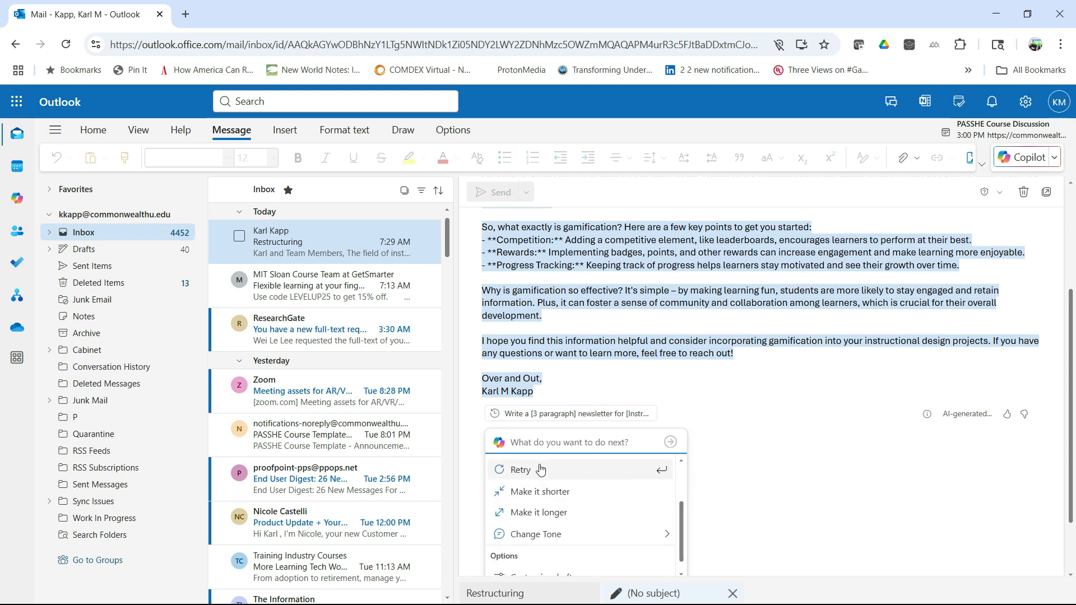
{"action": "mouse_move", "coordinate": [550, 516]}
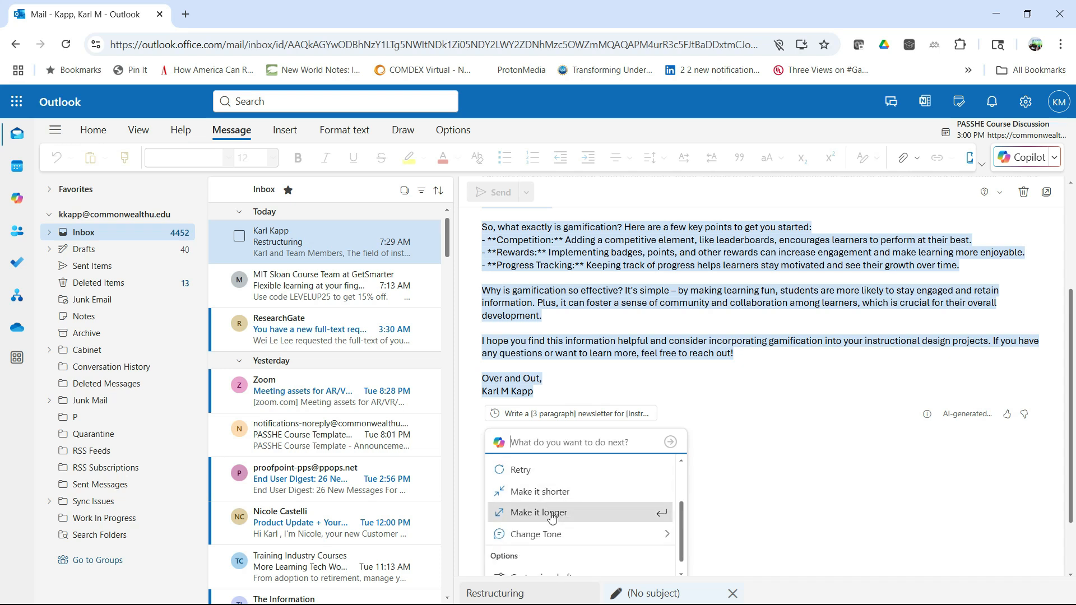
{"action": "left_click", "coordinate": [541, 512]}
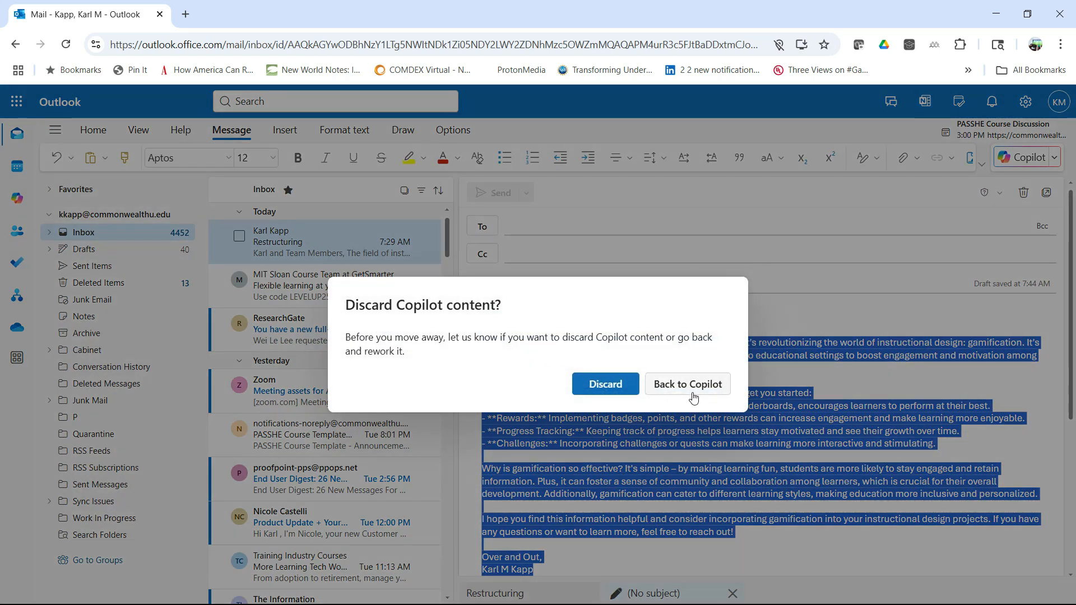
{"action": "left_click", "coordinate": [686, 383]}
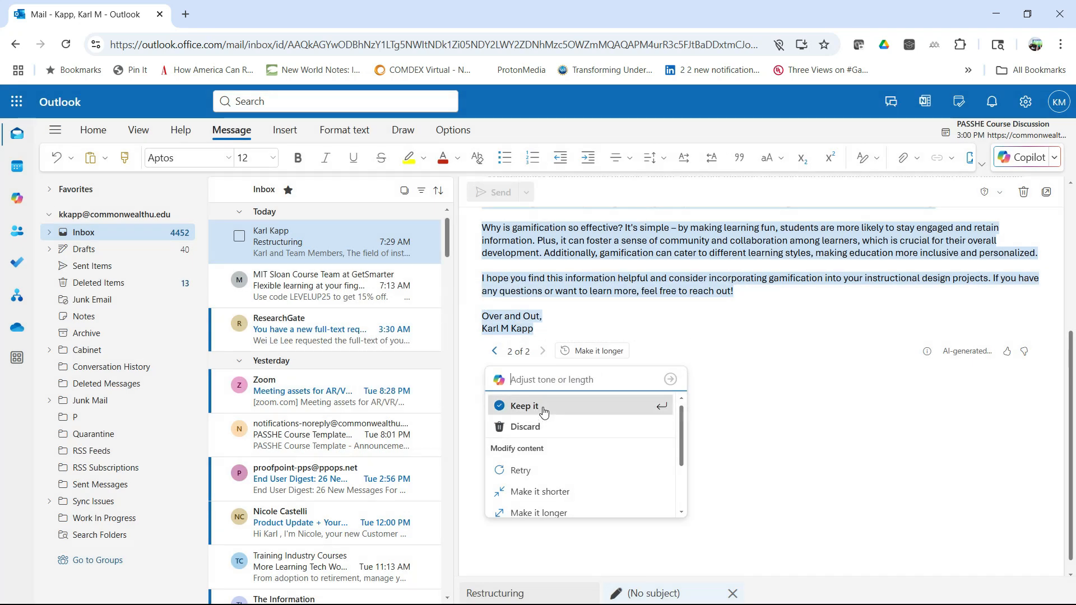
{"action": "left_click", "coordinate": [524, 406]}
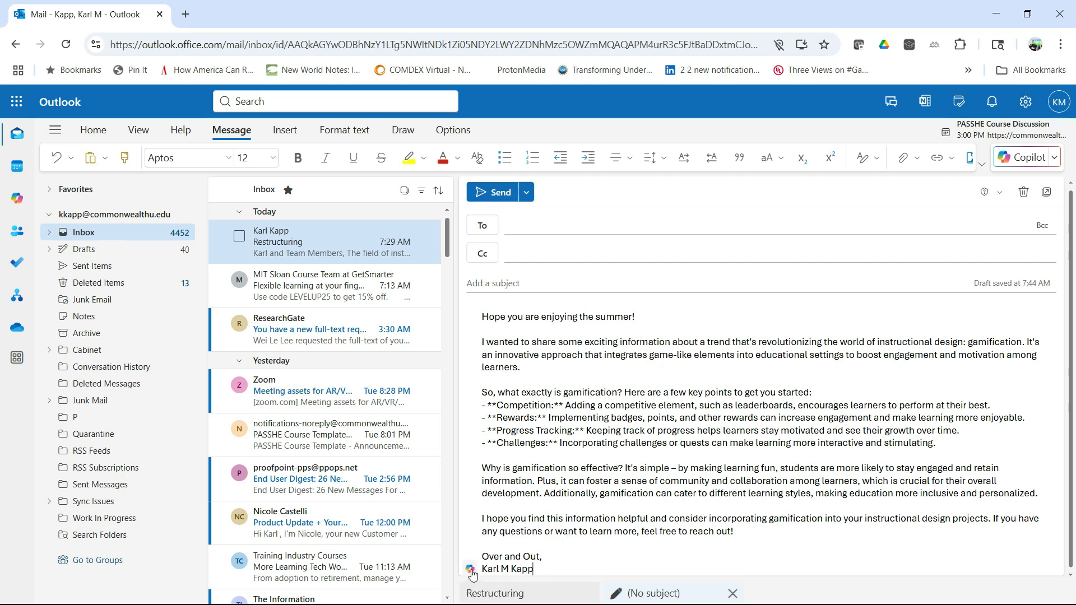
Show Copilot's rewrite, coaching and length options for the kept newsletter draft.
{"action": "left_click", "coordinate": [471, 570]}
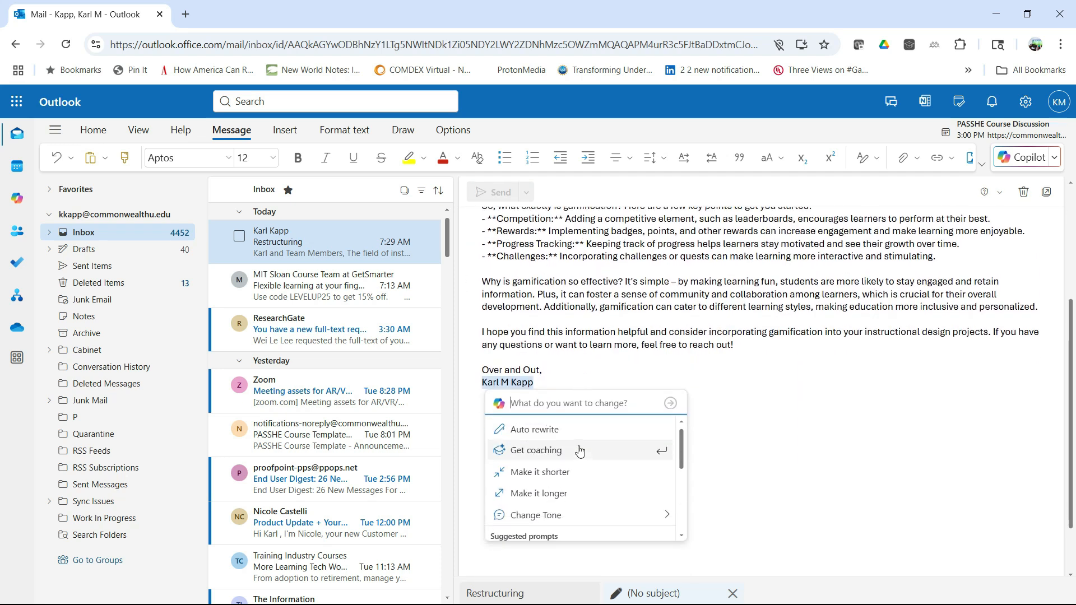
{"action": "scroll", "scroll_direction": "down", "scroll_amount": 3}
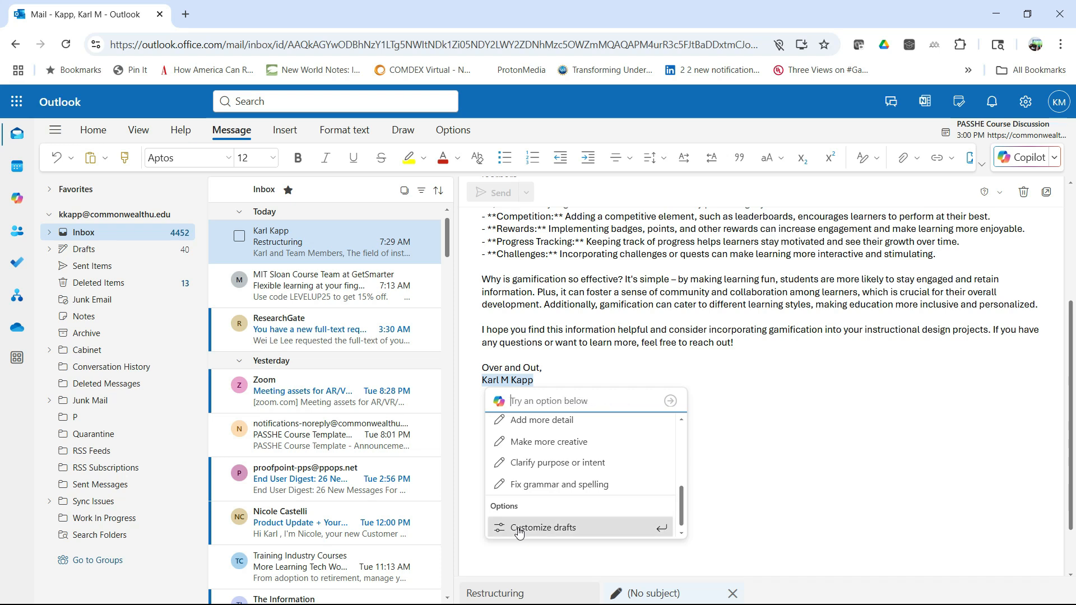
{"action": "left_click", "coordinate": [542, 527]}
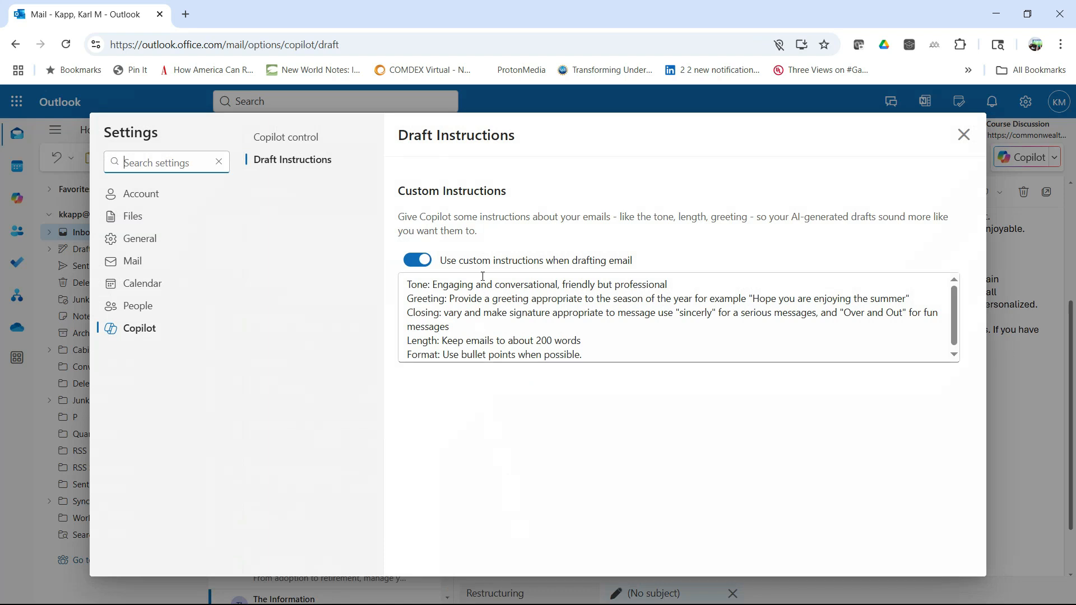
{"action": "mouse_move", "coordinate": [416, 261]}
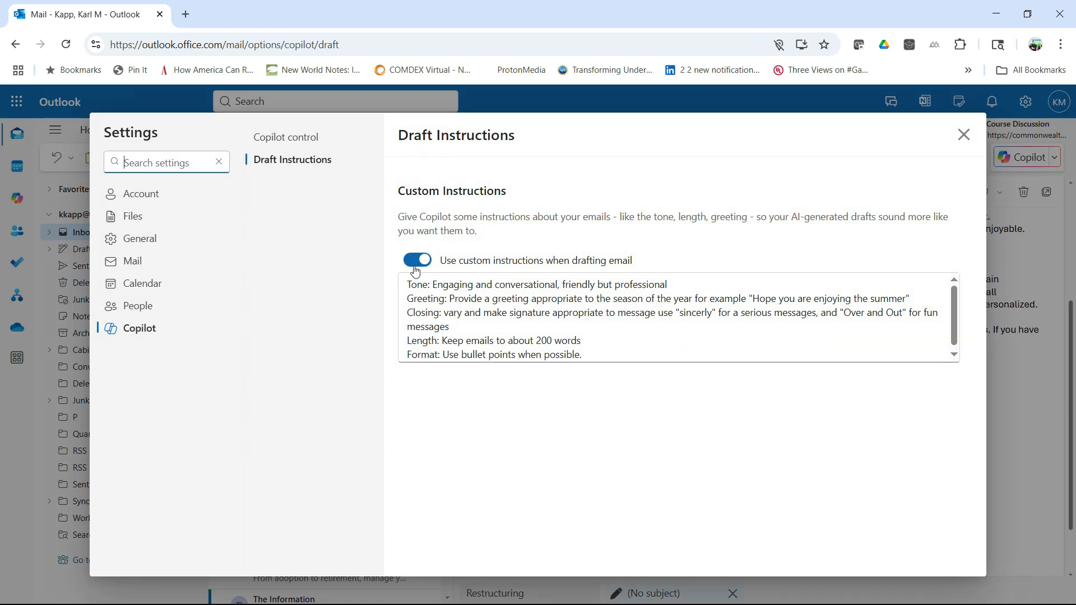
{"action": "left_click", "coordinate": [417, 260]}
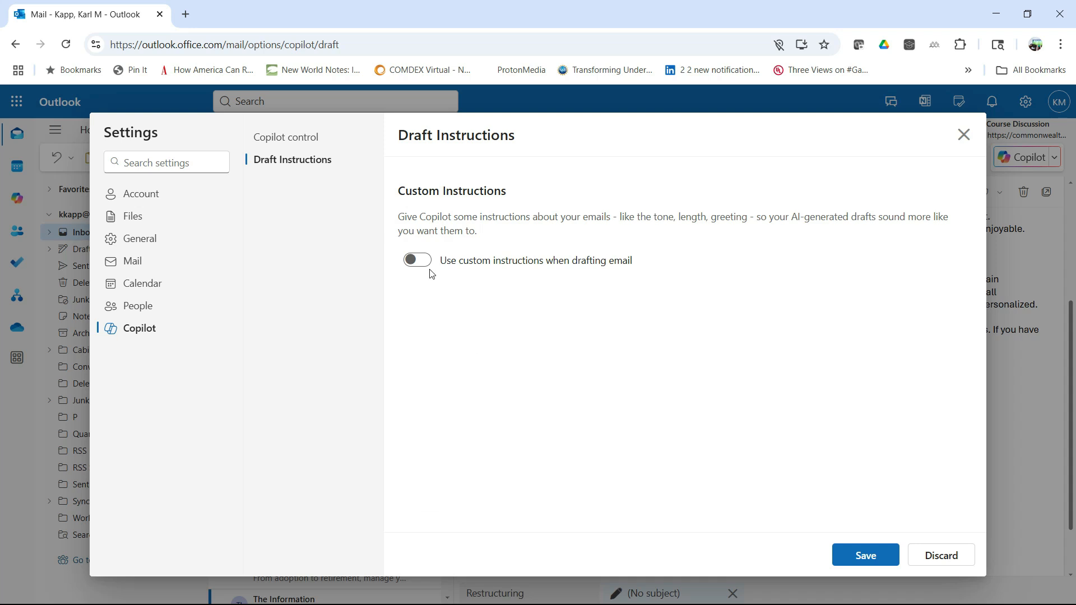
{"action": "mouse_move", "coordinate": [482, 476]}
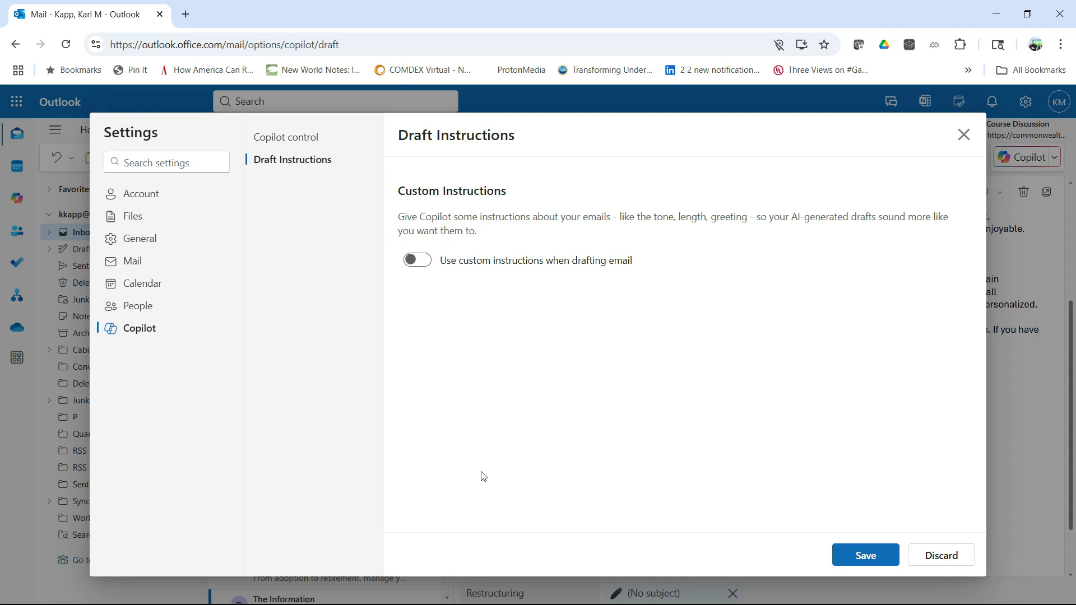
{"action": "left_click", "coordinate": [416, 259]}
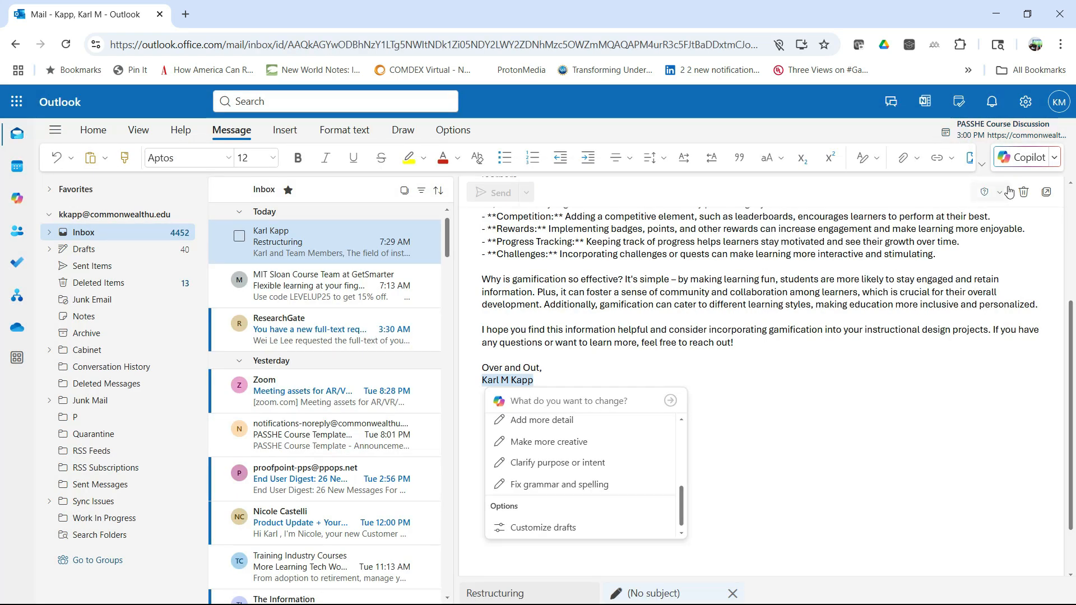
Discard the newsletter draft, confirm, and start a new Copilot draft in the blank message.
{"action": "left_click", "coordinate": [1022, 192]}
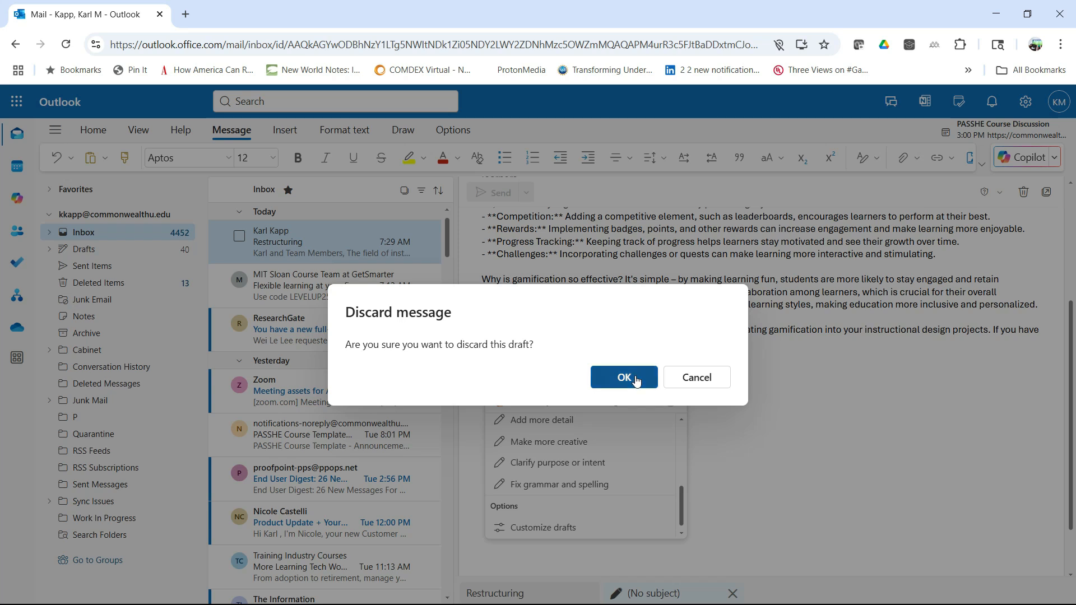
{"action": "left_click", "coordinate": [624, 378]}
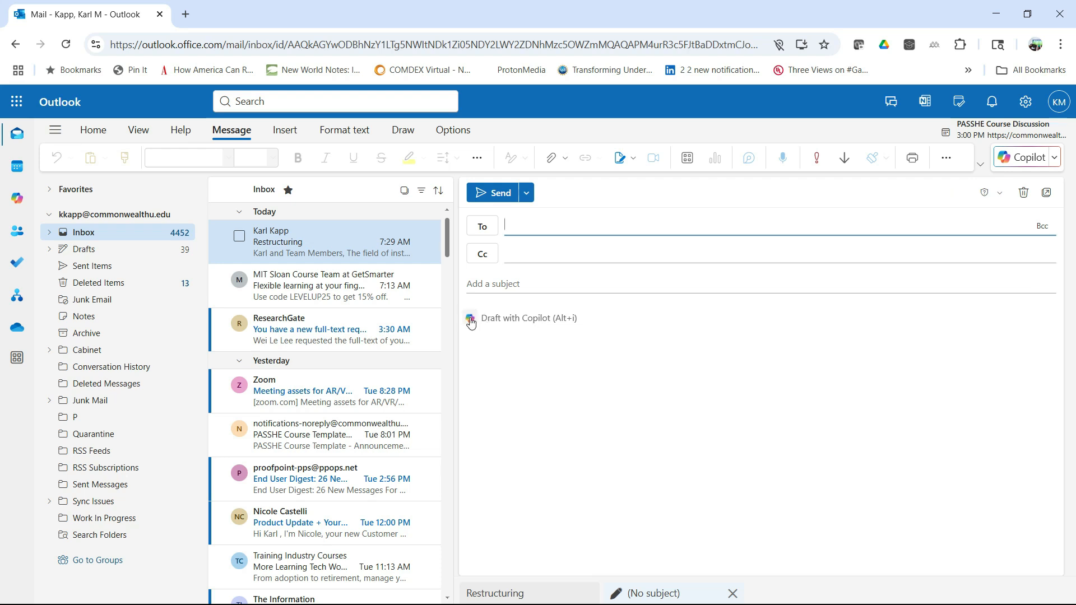
{"action": "left_click", "coordinate": [469, 318]}
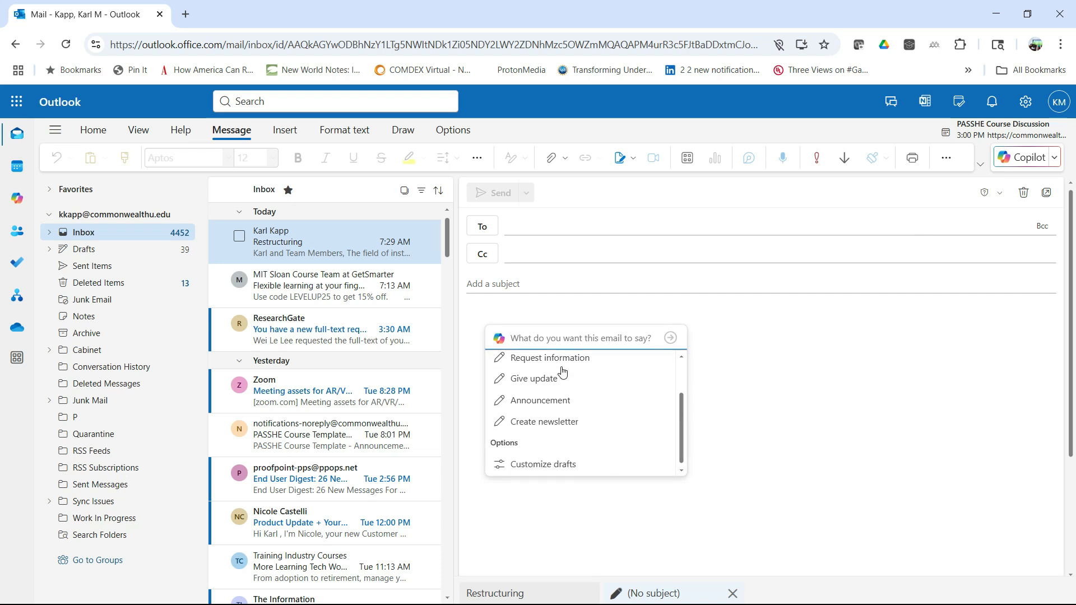
{"action": "mouse_move", "coordinate": [554, 472]}
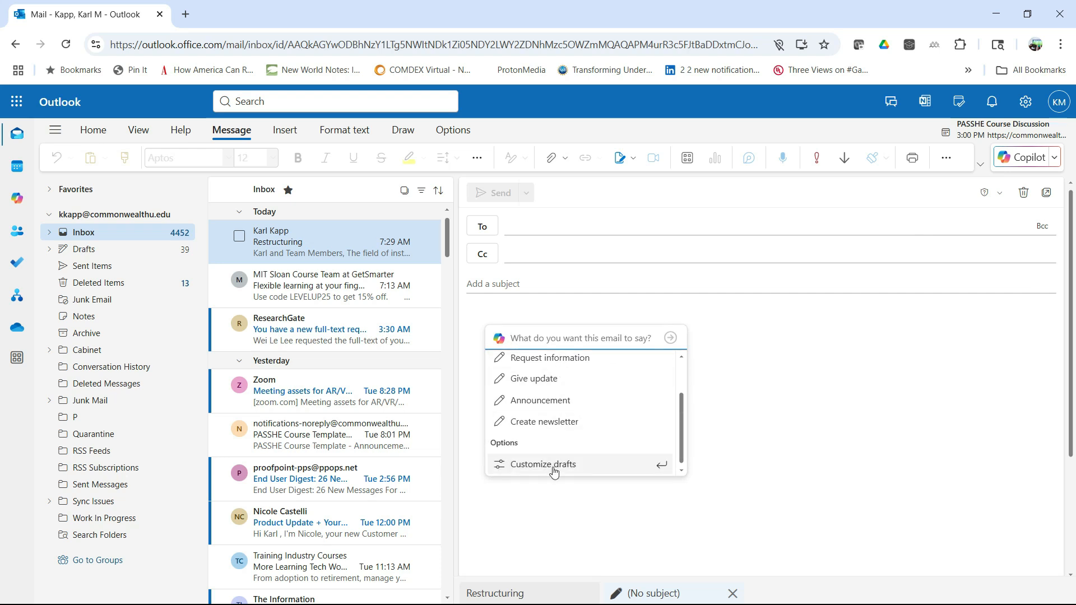
In Copilot settings, toggle custom drafting instructions off and back on, then return to the prompt.
{"action": "left_click", "coordinate": [543, 464]}
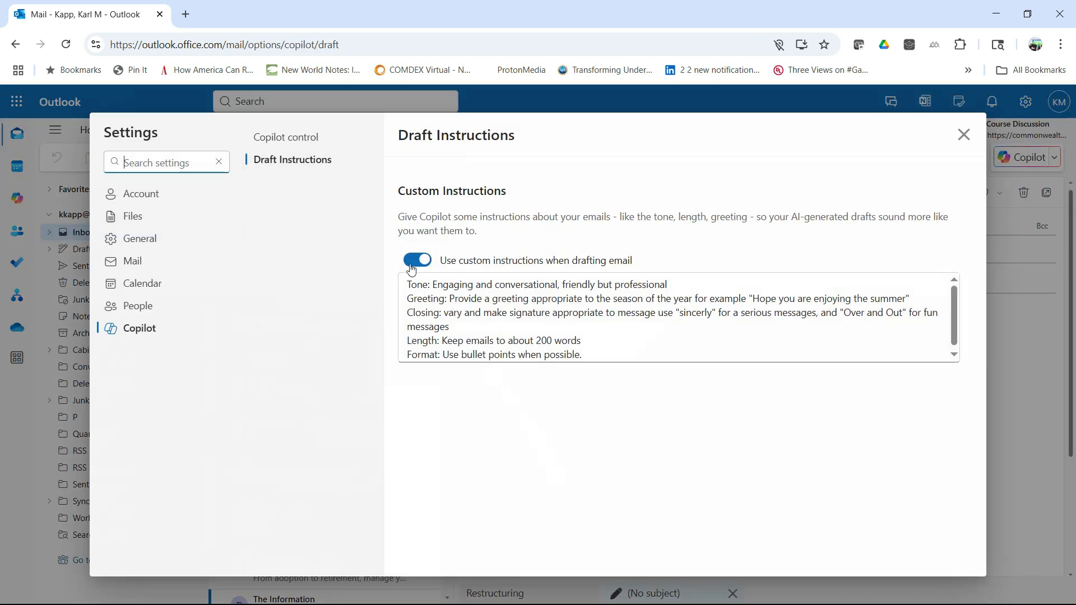
{"action": "left_click", "coordinate": [416, 260]}
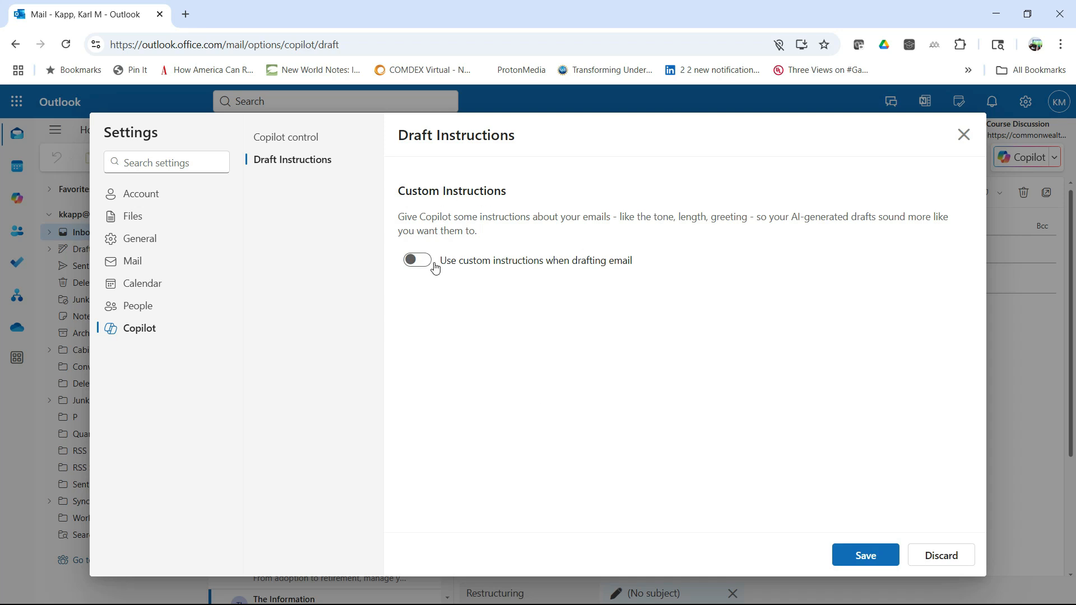
{"action": "left_click", "coordinate": [417, 259]}
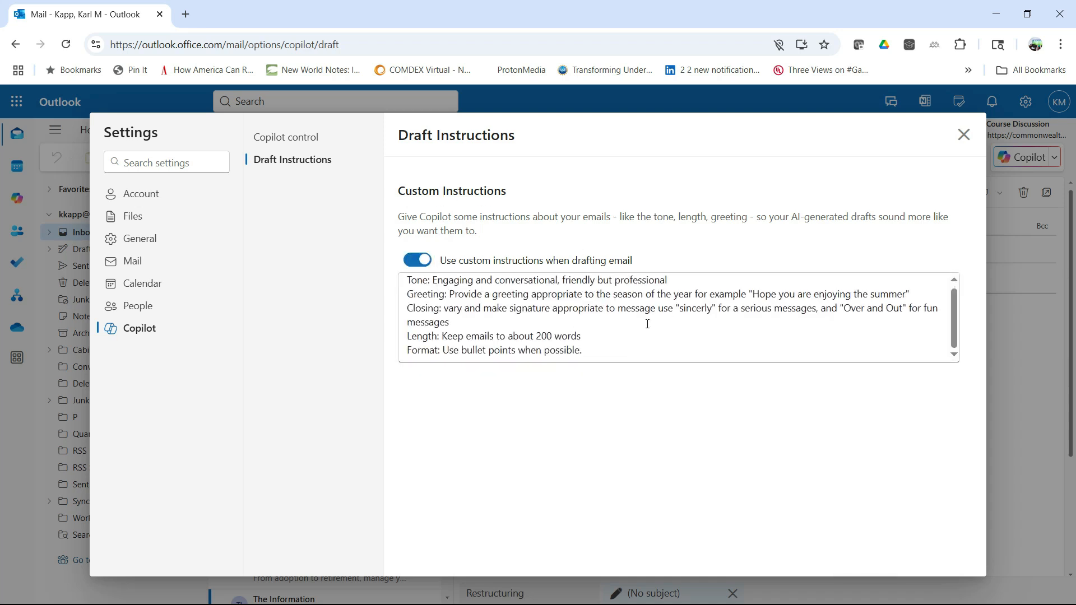
{"action": "left_click", "coordinate": [964, 133]}
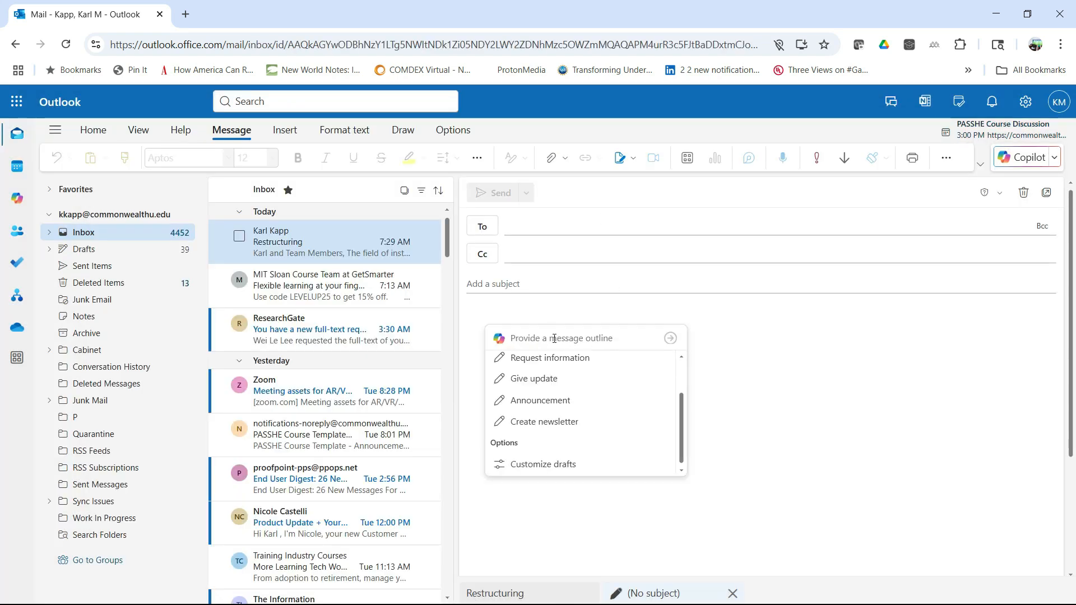
Have Copilot generate a serious email to students about a late assignment from a typed prompt.
{"action": "type", "text": "Wr"}
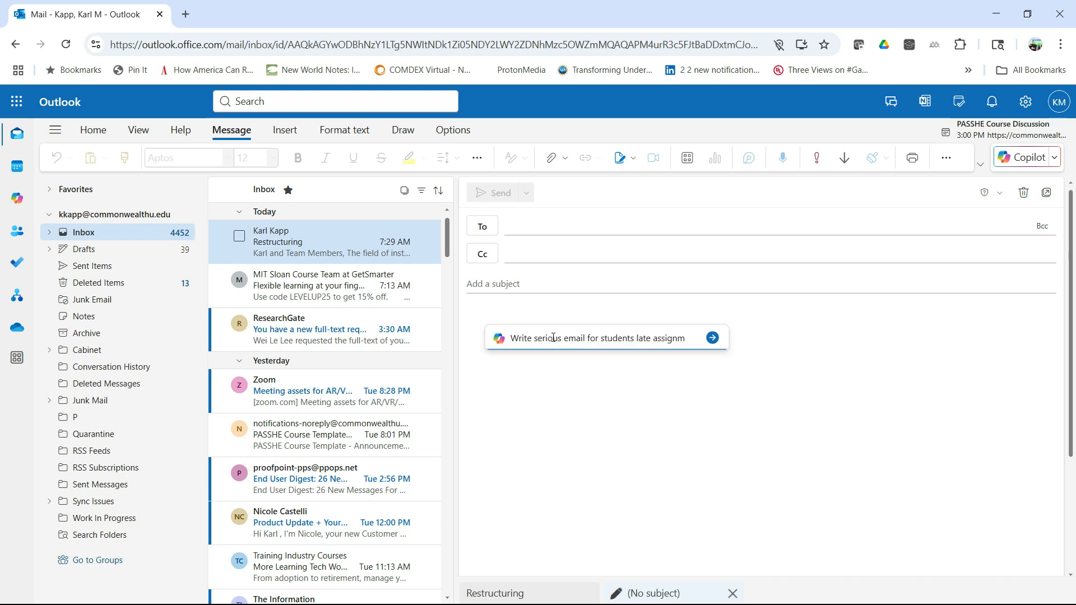
{"action": "left_click", "coordinate": [713, 337]}
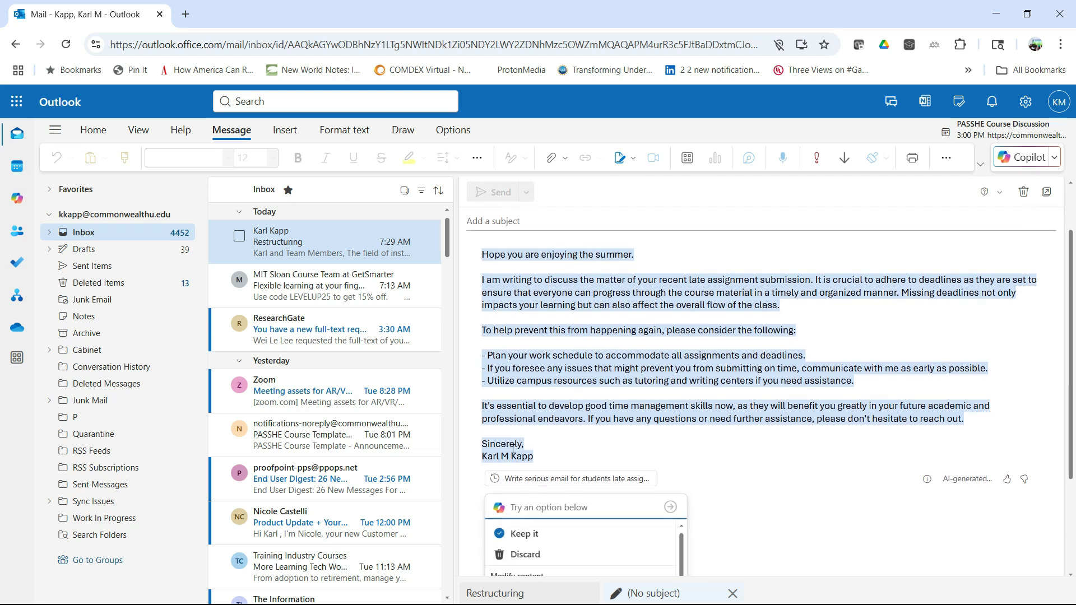
{"action": "mouse_move", "coordinate": [492, 389]}
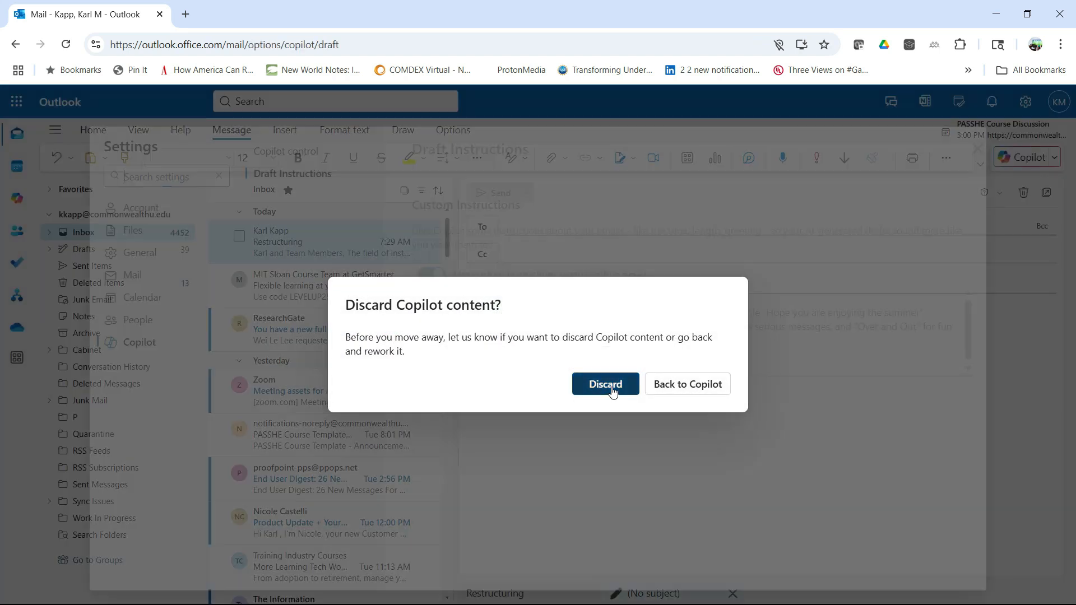
Discard the late-assignment draft and close the Draft Instructions settings.
{"action": "left_click", "coordinate": [604, 383]}
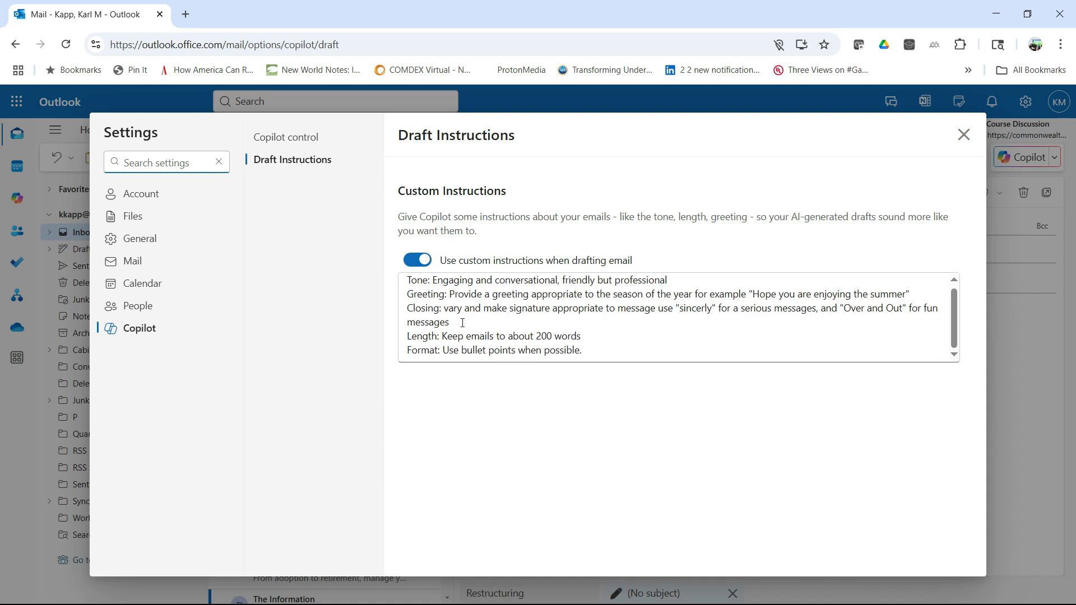
{"action": "mouse_move", "coordinate": [698, 311]}
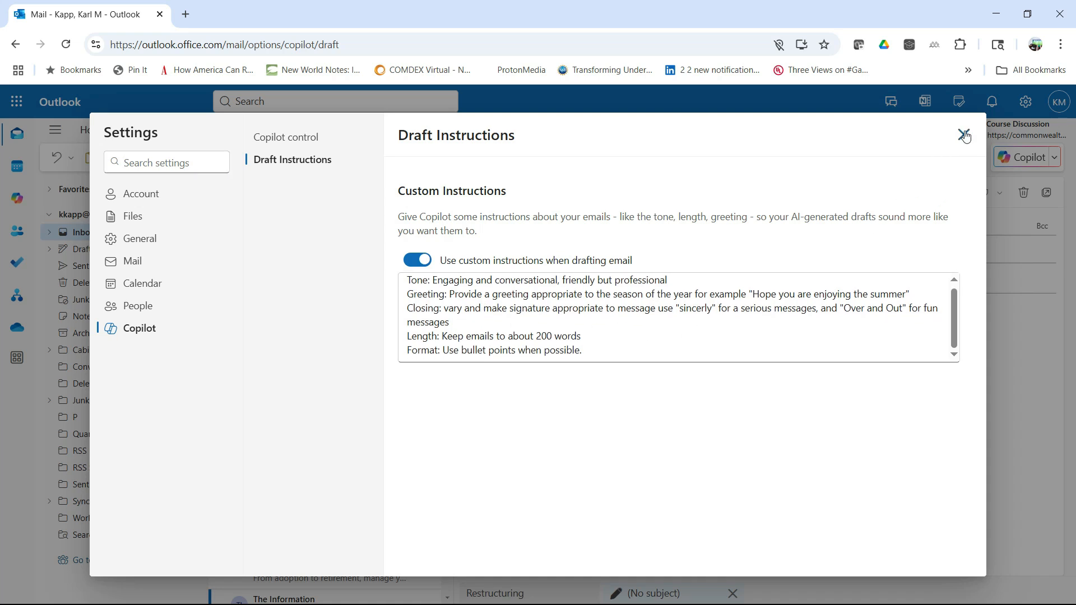
{"action": "left_click", "coordinate": [964, 135]}
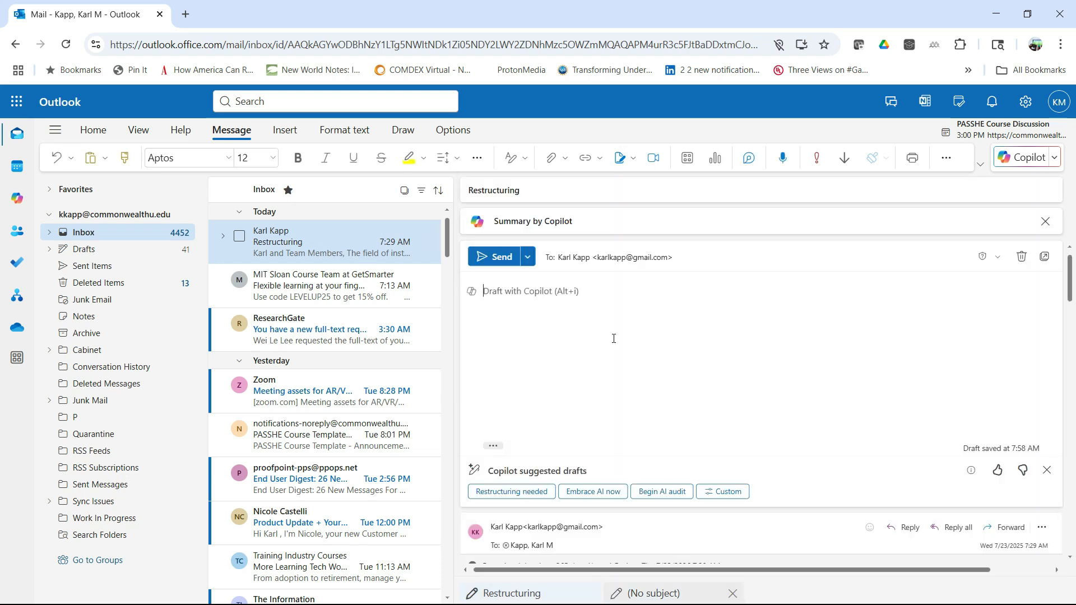
{"action": "mouse_move", "coordinate": [430, 242]}
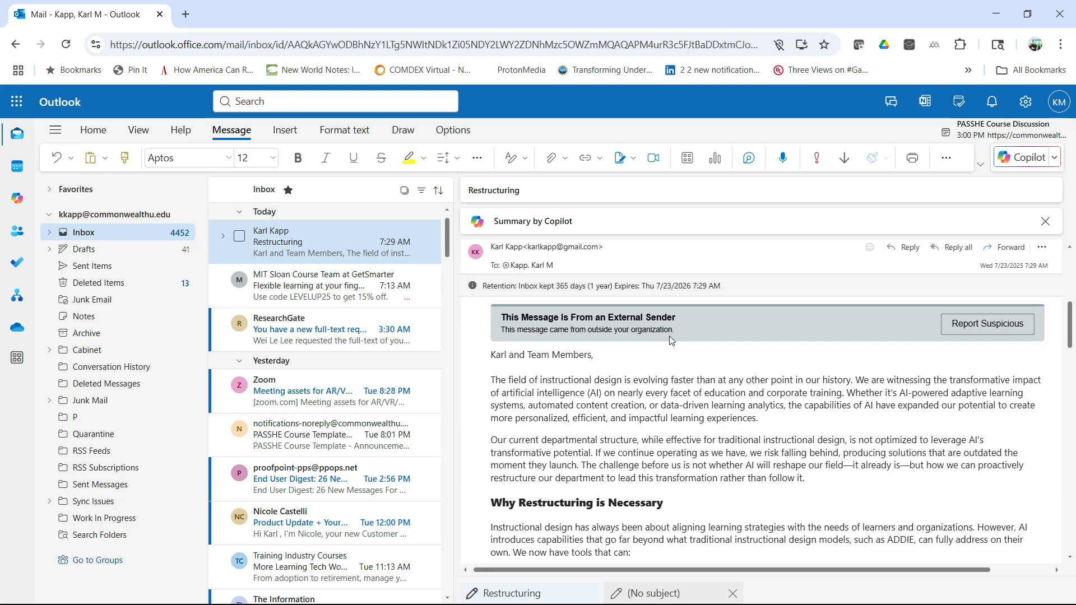
{"action": "scroll", "scroll_direction": "down", "scroll_amount": 3}
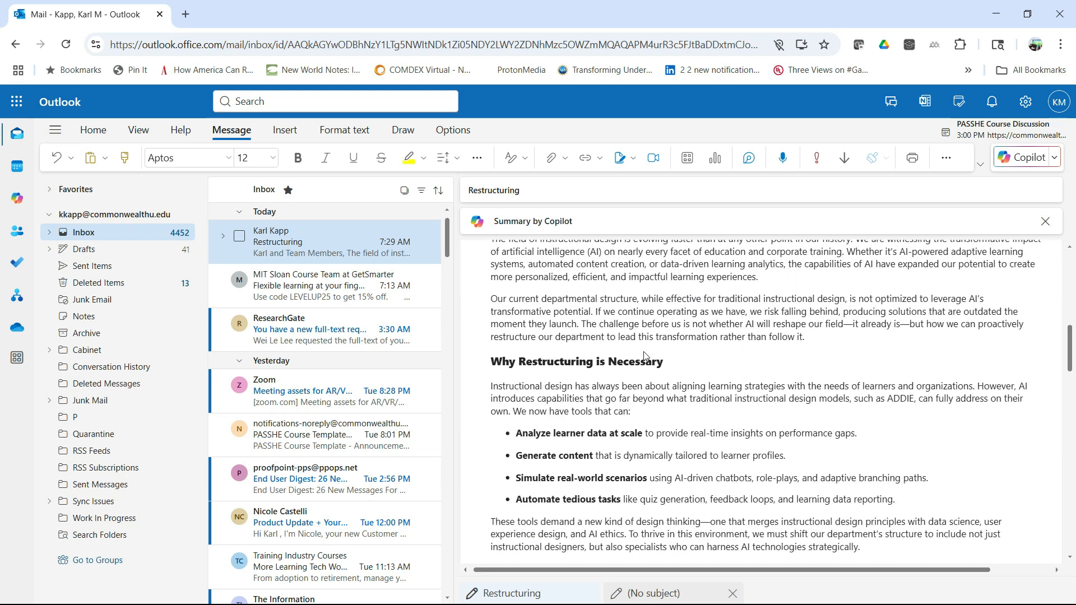
{"action": "scroll", "scroll_direction": "down", "scroll_amount": 3}
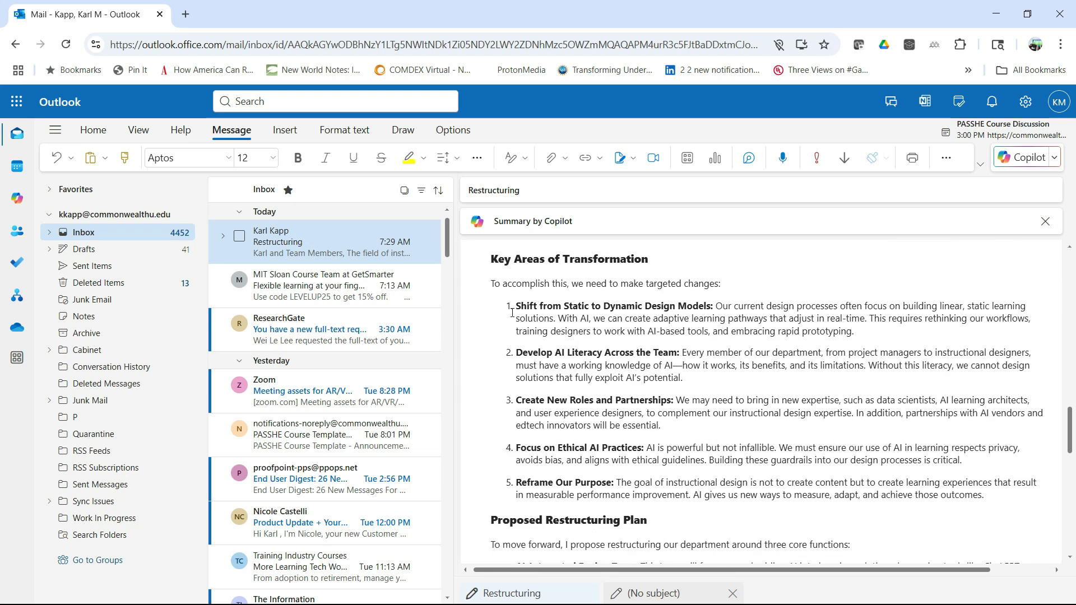
{"action": "scroll", "scroll_direction": "down", "scroll_amount": 3}
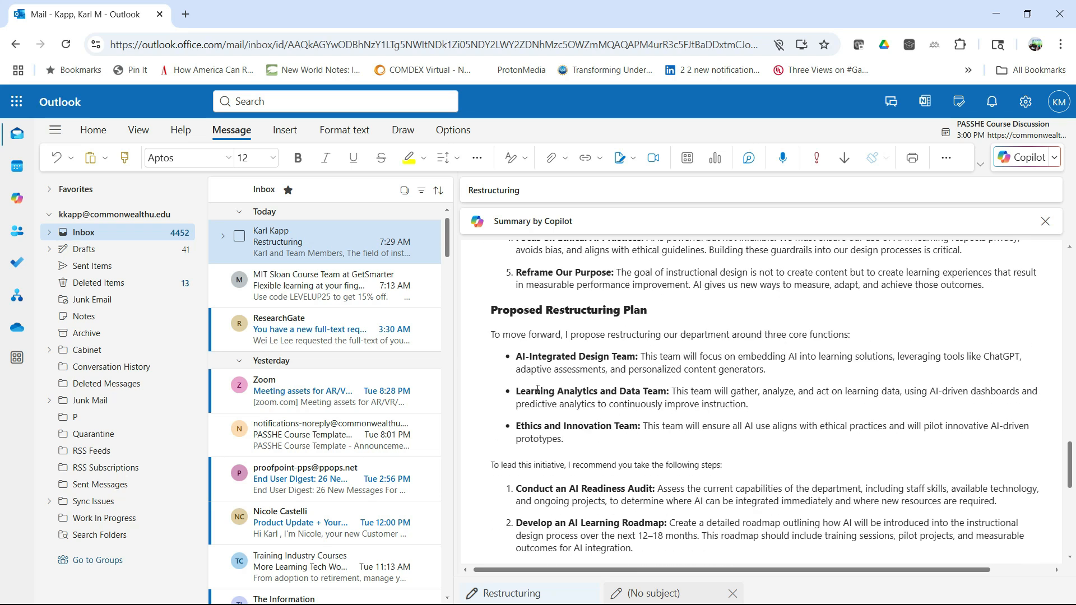
{"action": "scroll", "scroll_direction": "down", "scroll_amount": 3}
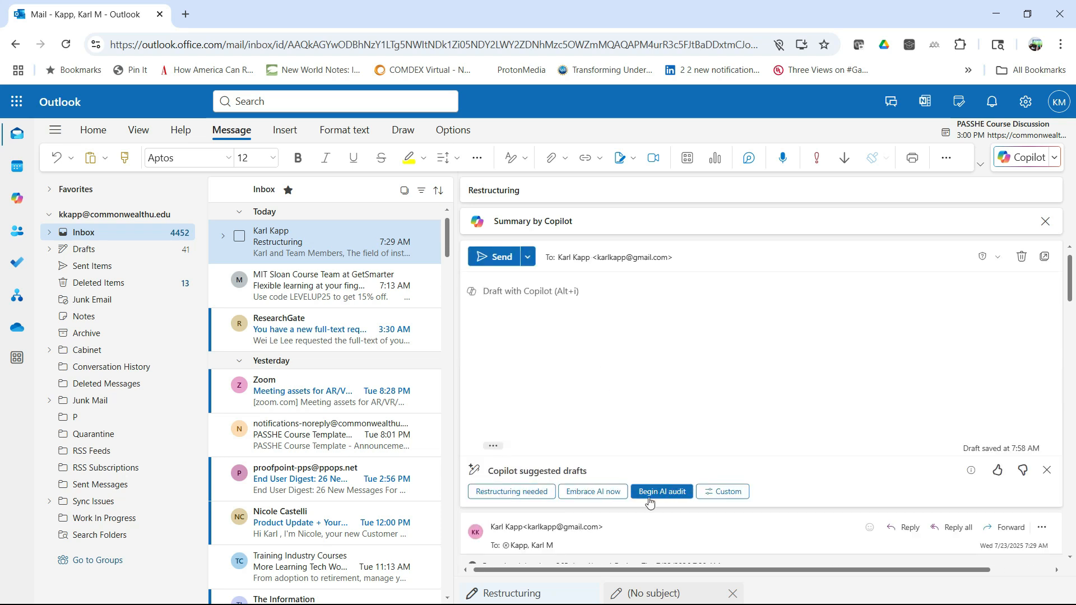
{"action": "mouse_move", "coordinate": [661, 491]}
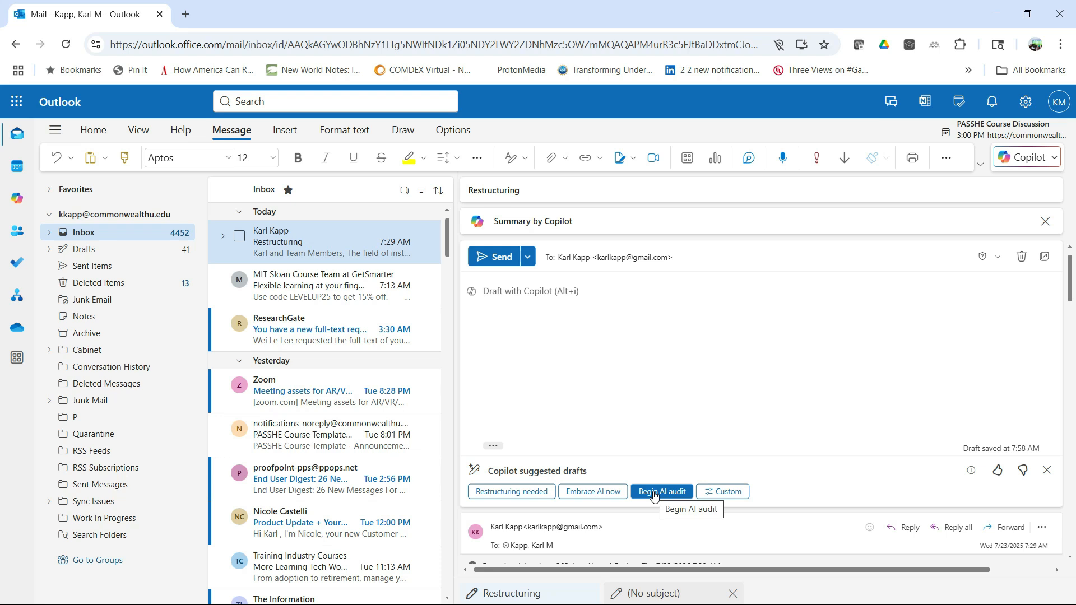
{"action": "mouse_move", "coordinate": [557, 479]}
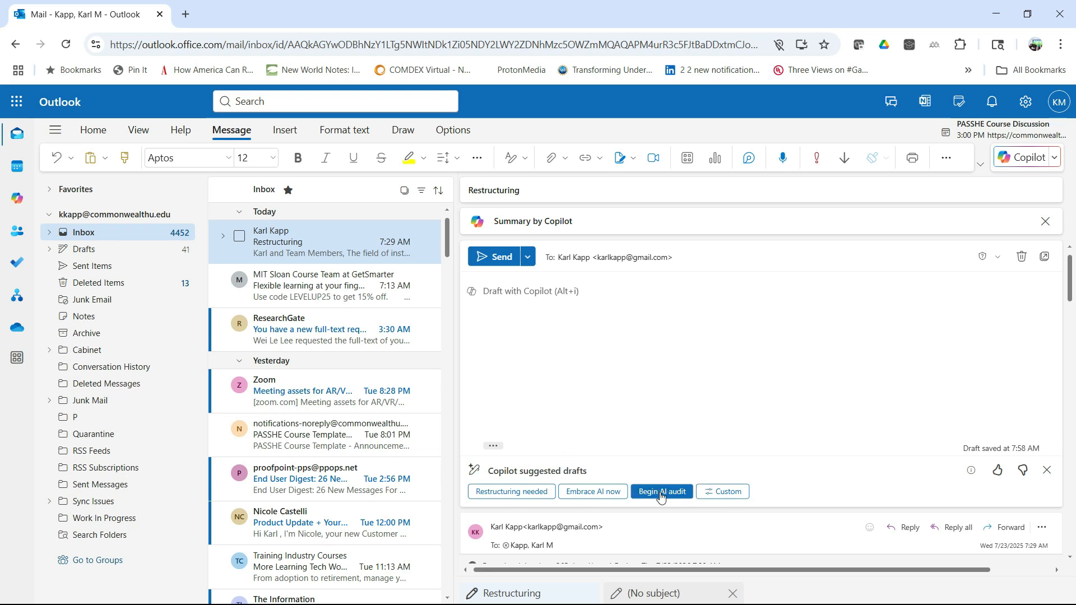
Keep Copilot's 'Begin AI audit' suggested reply and remove its summer greeting line.
{"action": "left_click", "coordinate": [661, 491]}
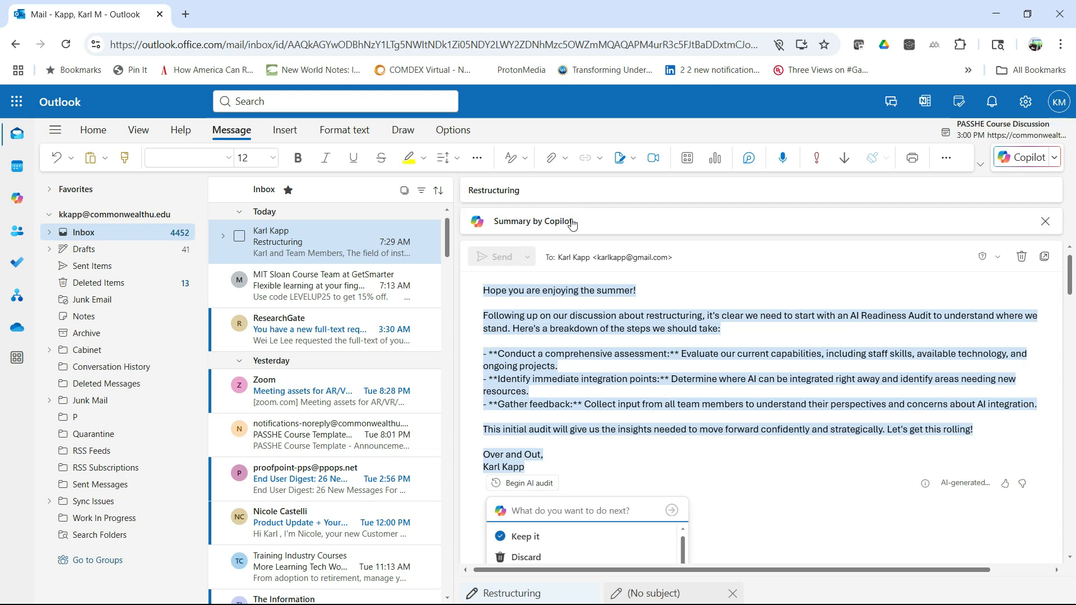
{"action": "left_click", "coordinate": [525, 536]}
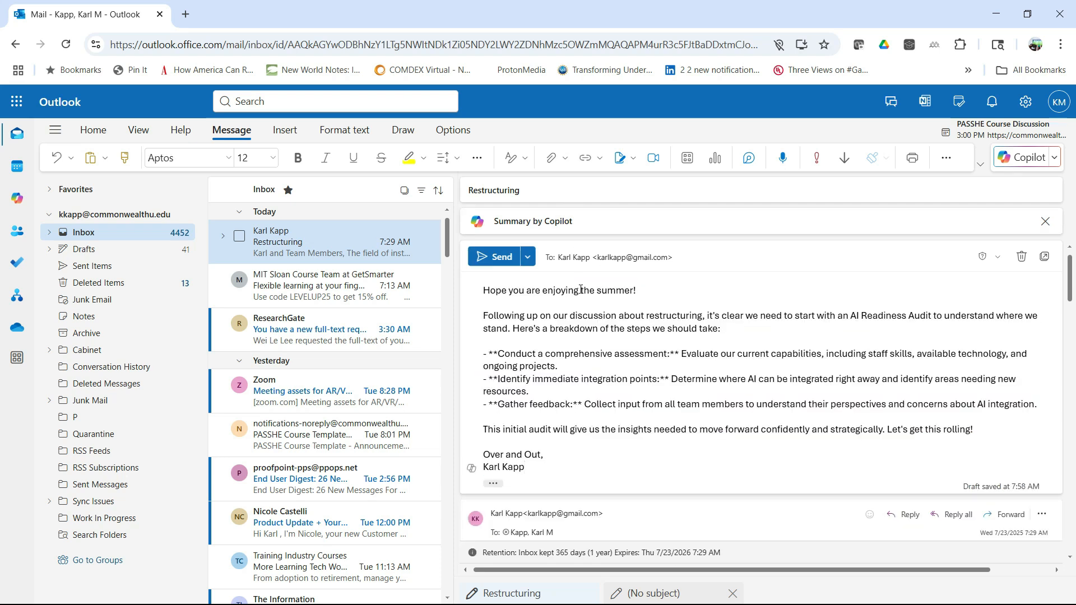
{"action": "double_click", "coordinate": [587, 289]}
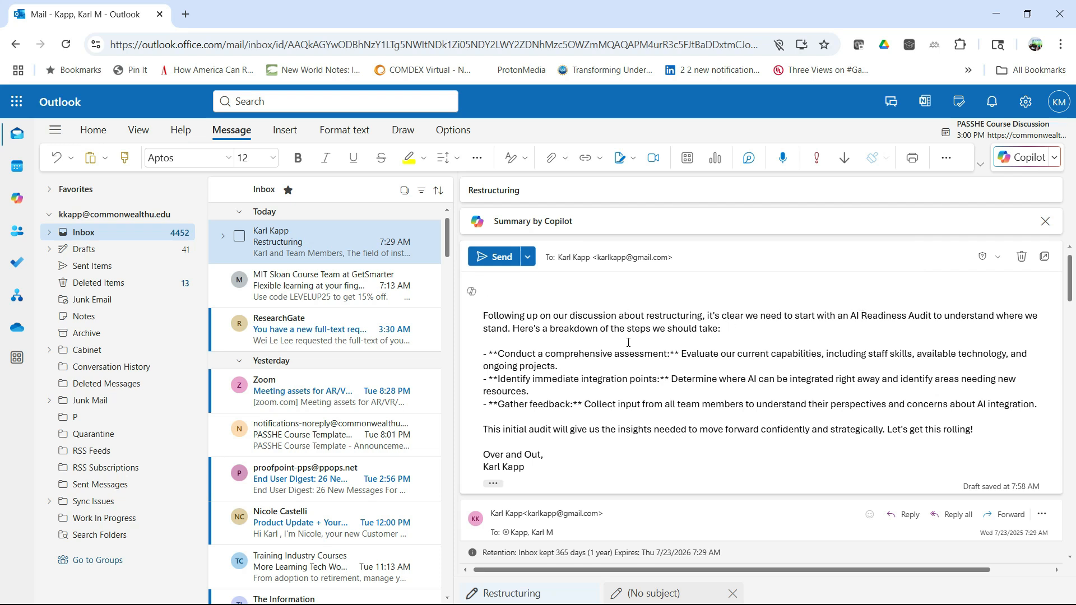
Replace the 'Over and Out' closing with 'Best Regards'.
{"action": "scroll", "scroll_direction": "down", "scroll_amount": 3}
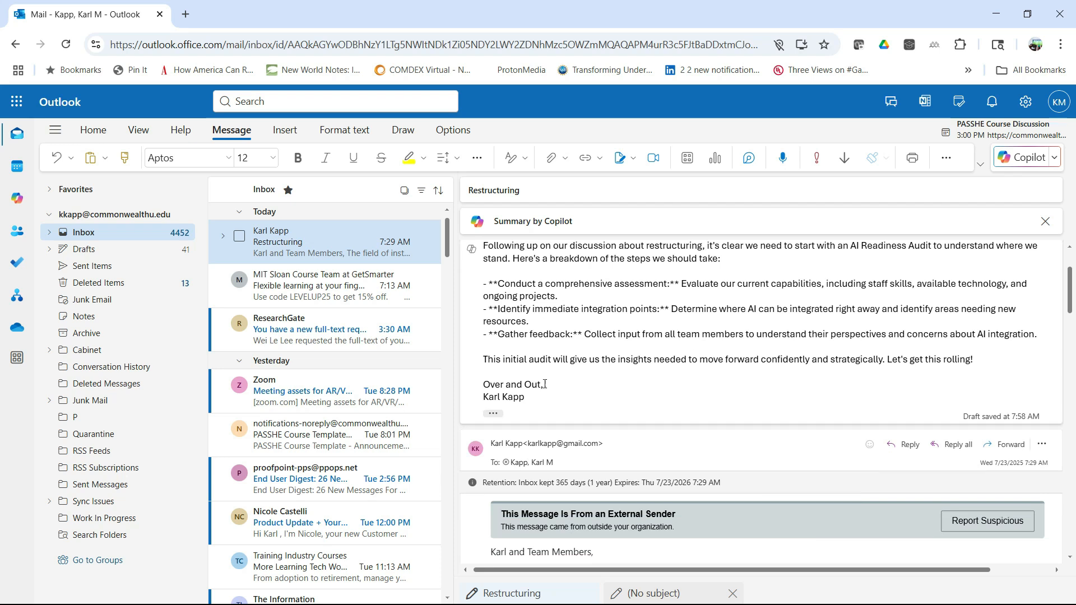
{"action": "double_click", "coordinate": [512, 385]}
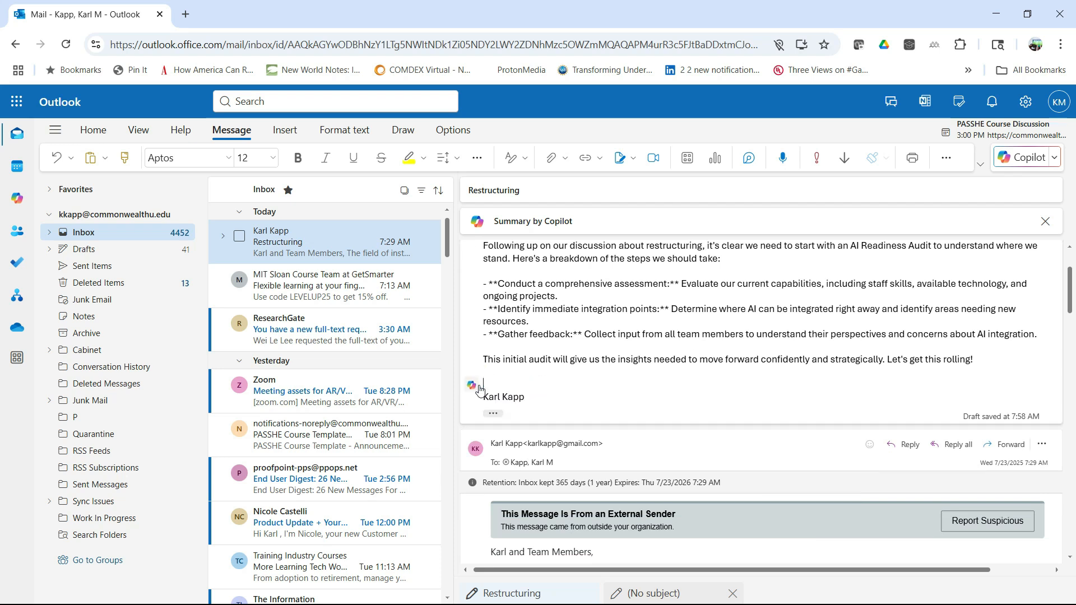
{"action": "type", "text": "Best Ra"}
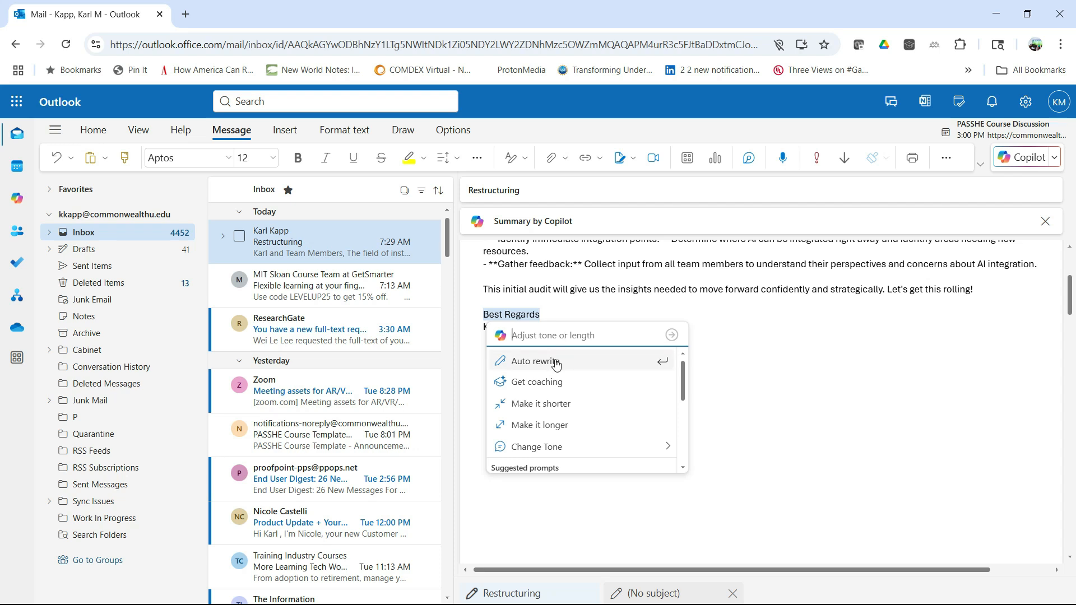
{"action": "mouse_move", "coordinate": [542, 387]}
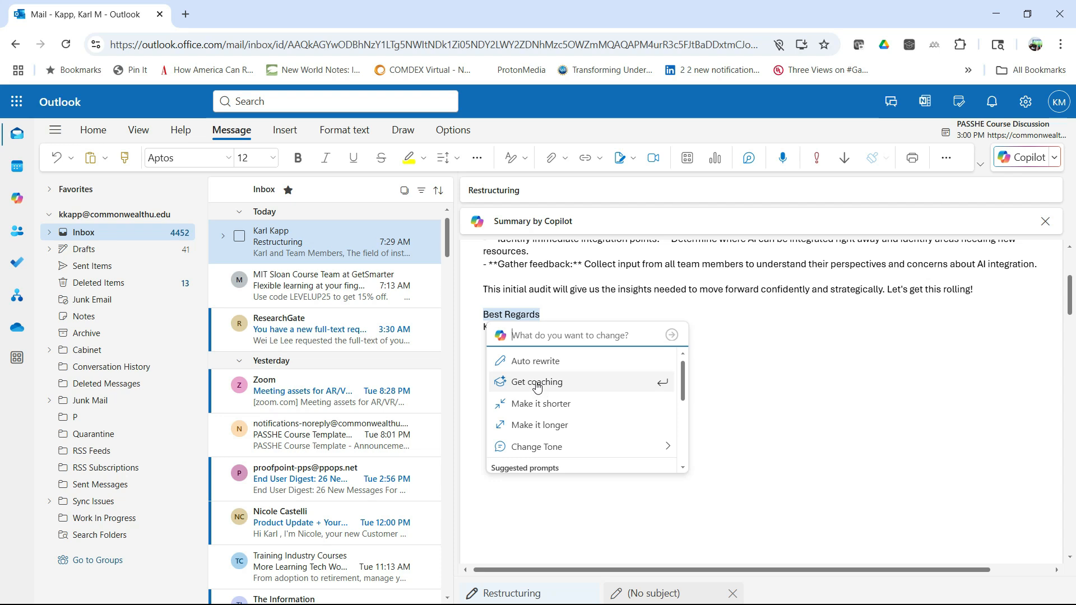
Get Copilot coaching on the draft and read its Clarity and Tone suggestions.
{"action": "left_click", "coordinate": [537, 382]}
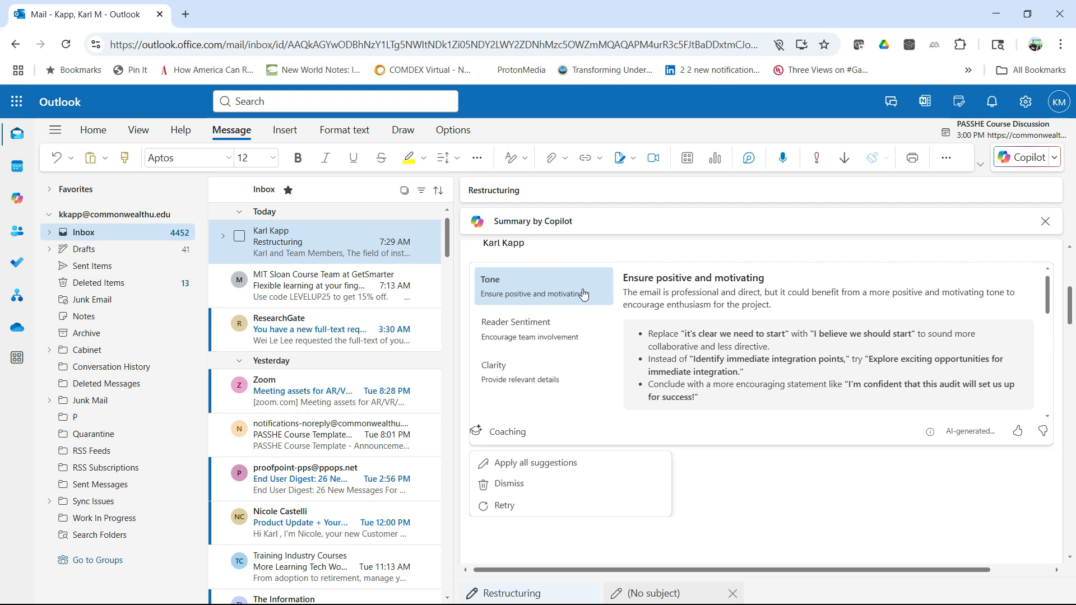
{"action": "mouse_move", "coordinate": [656, 283]}
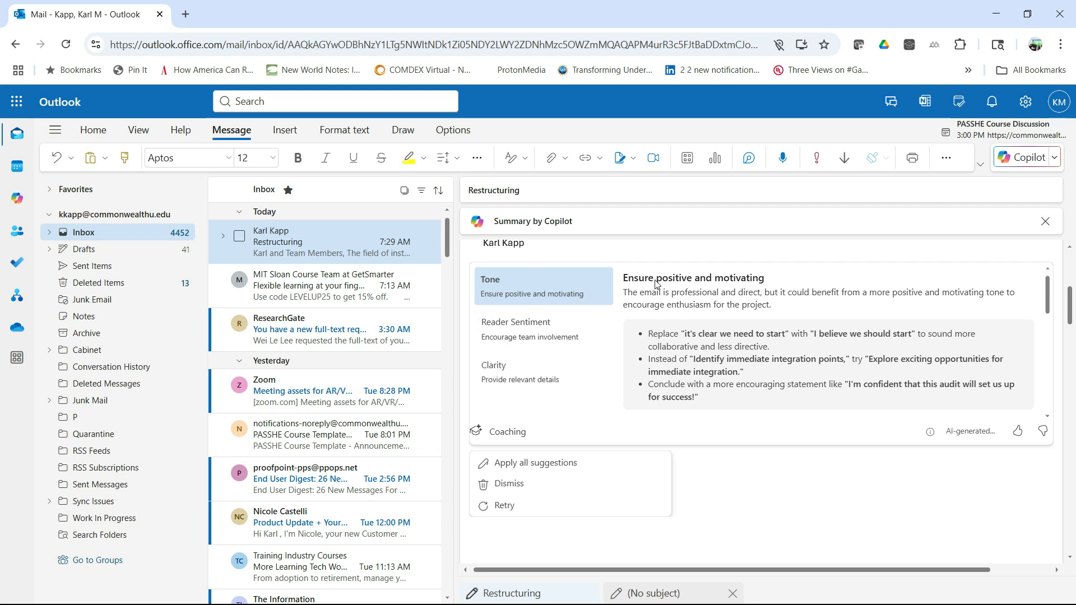
{"action": "mouse_move", "coordinate": [775, 312]}
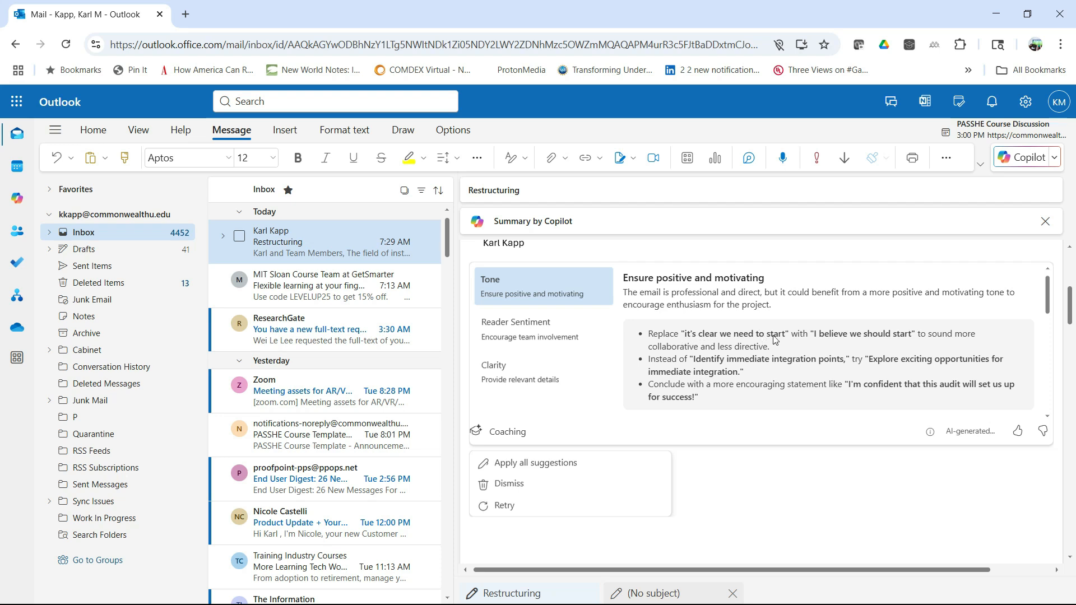
{"action": "mouse_move", "coordinate": [906, 340]}
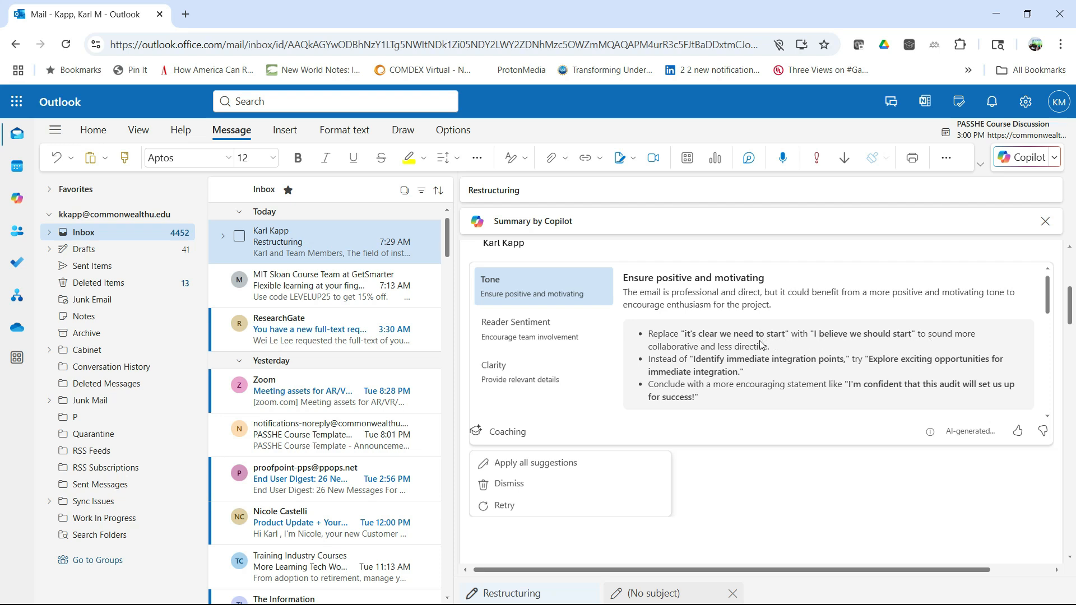
{"action": "mouse_move", "coordinate": [762, 363]}
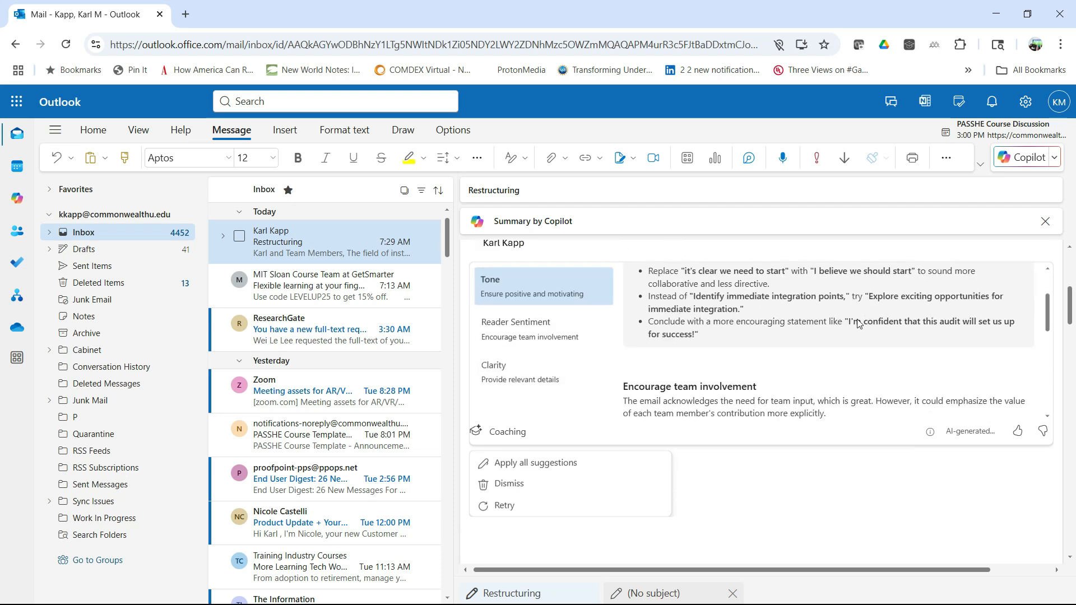
{"action": "left_click", "coordinate": [543, 329]}
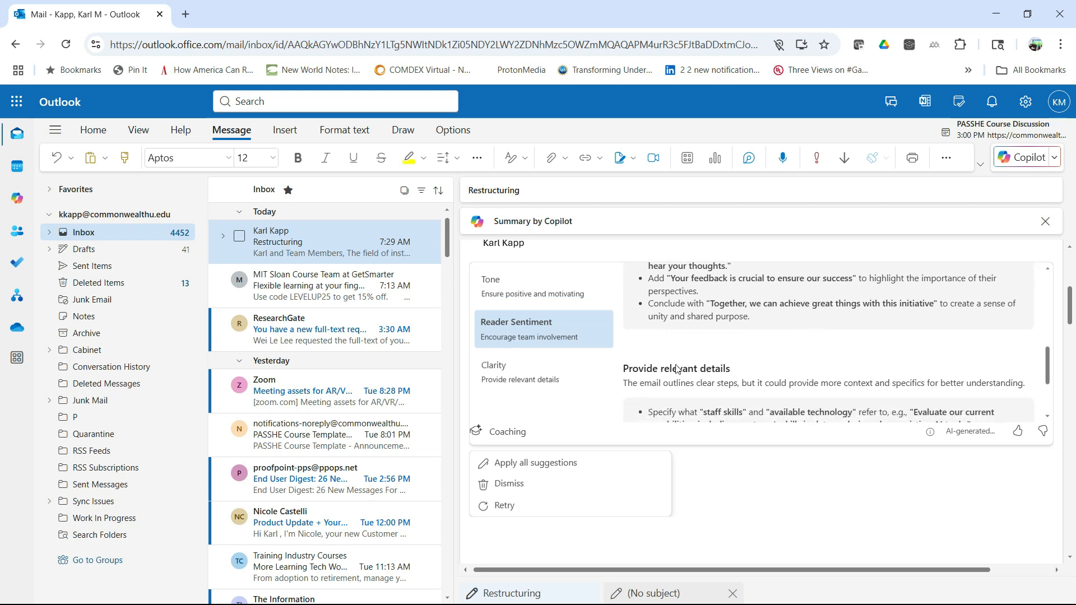
{"action": "left_click", "coordinate": [521, 372]}
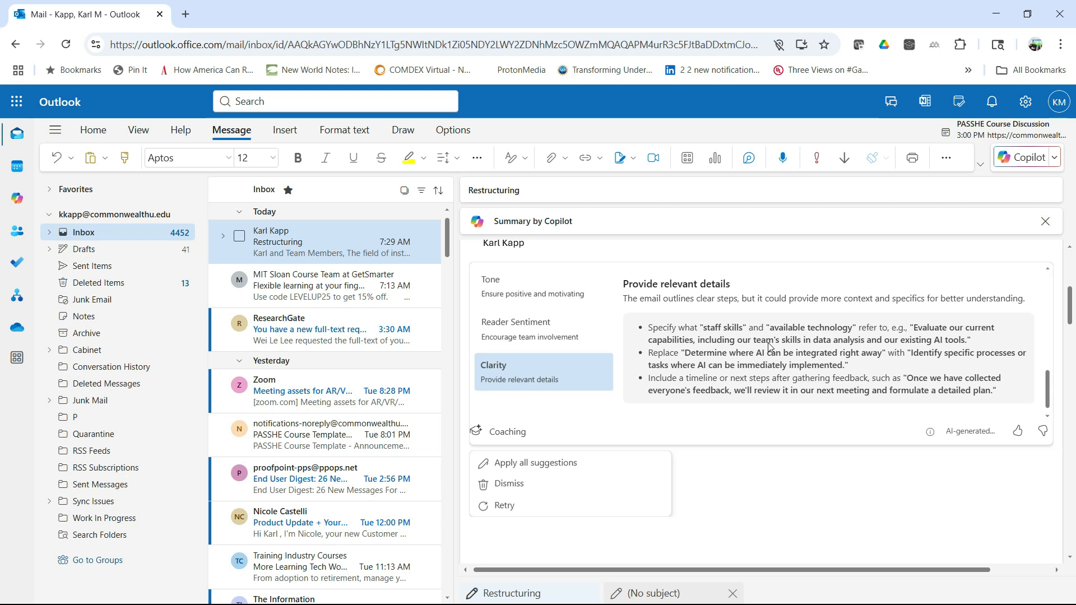
{"action": "mouse_move", "coordinate": [961, 389]}
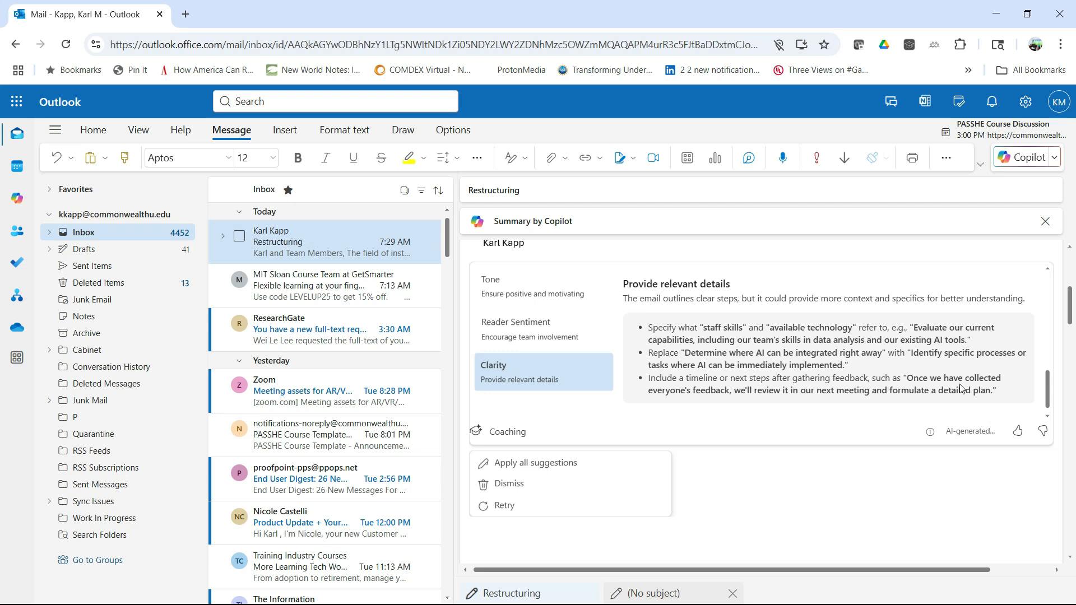
{"action": "left_click", "coordinate": [542, 330]}
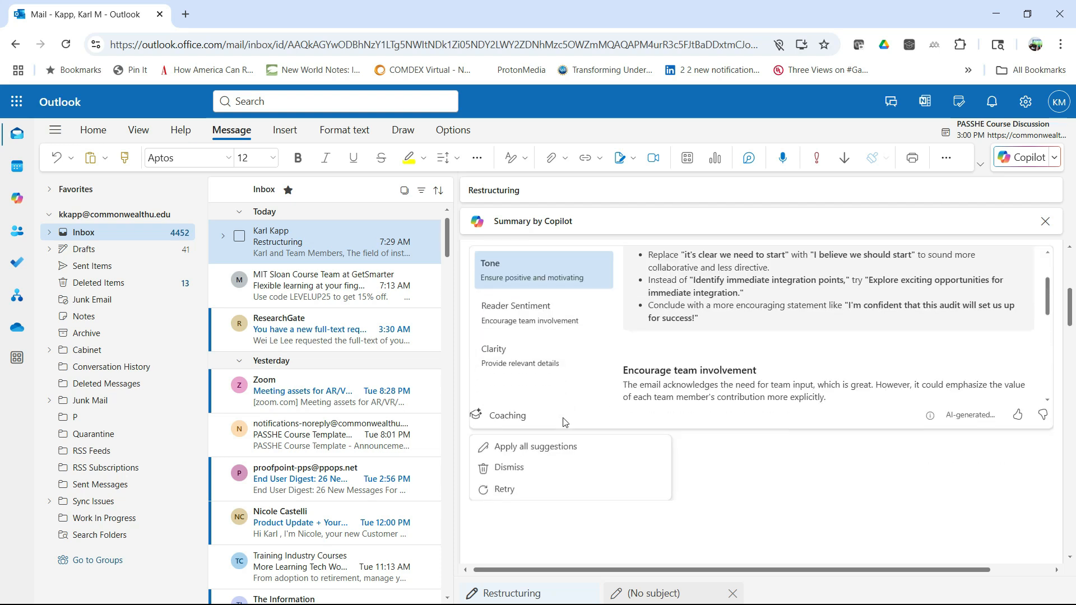
Send the Restructuring reply and start a blank new message.
{"action": "left_click", "coordinate": [536, 446]}
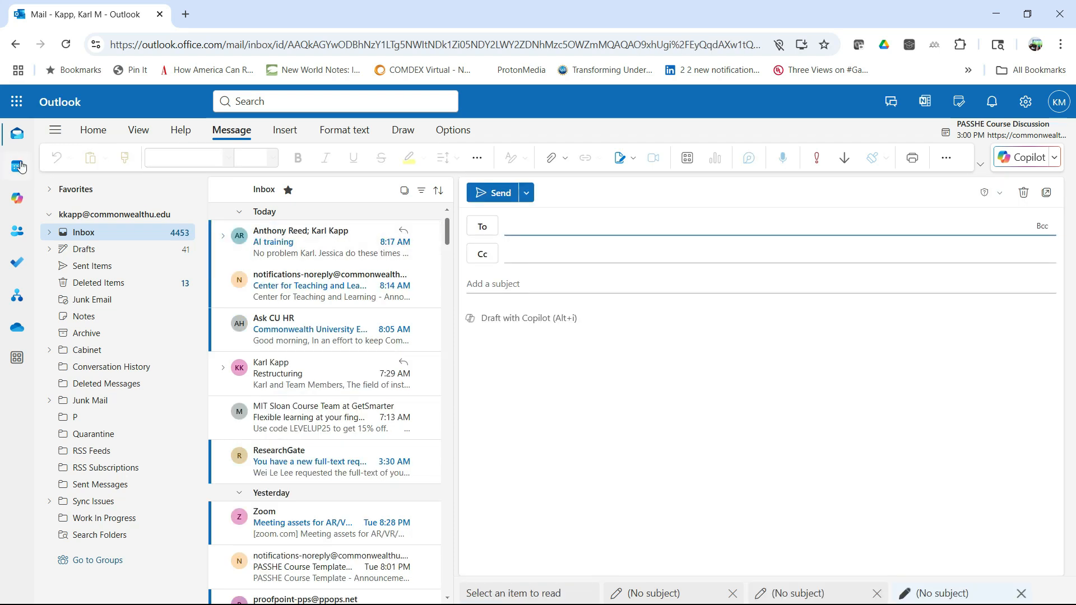
Glance at the July 2025 month calendar, then return to the inbox.
{"action": "left_click", "coordinate": [17, 166]}
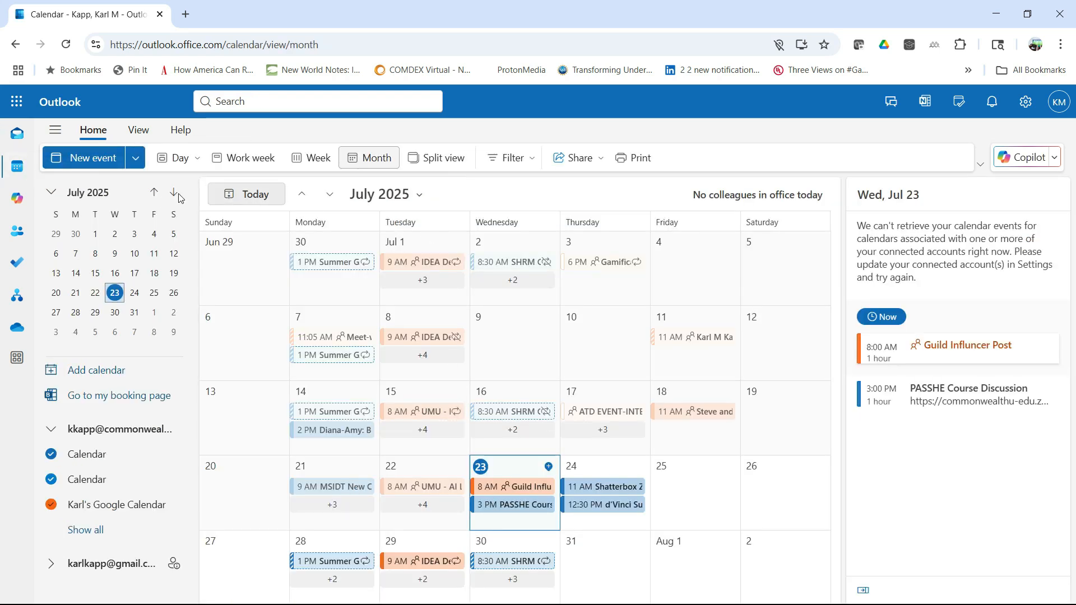
{"action": "left_click", "coordinate": [17, 133]}
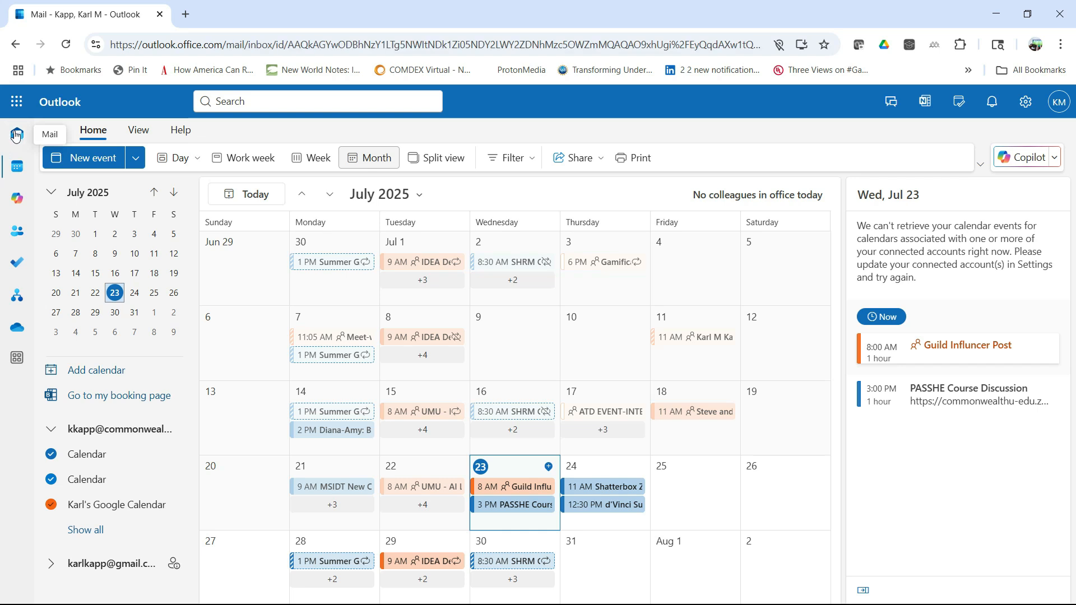
{"action": "left_click", "coordinate": [17, 133]}
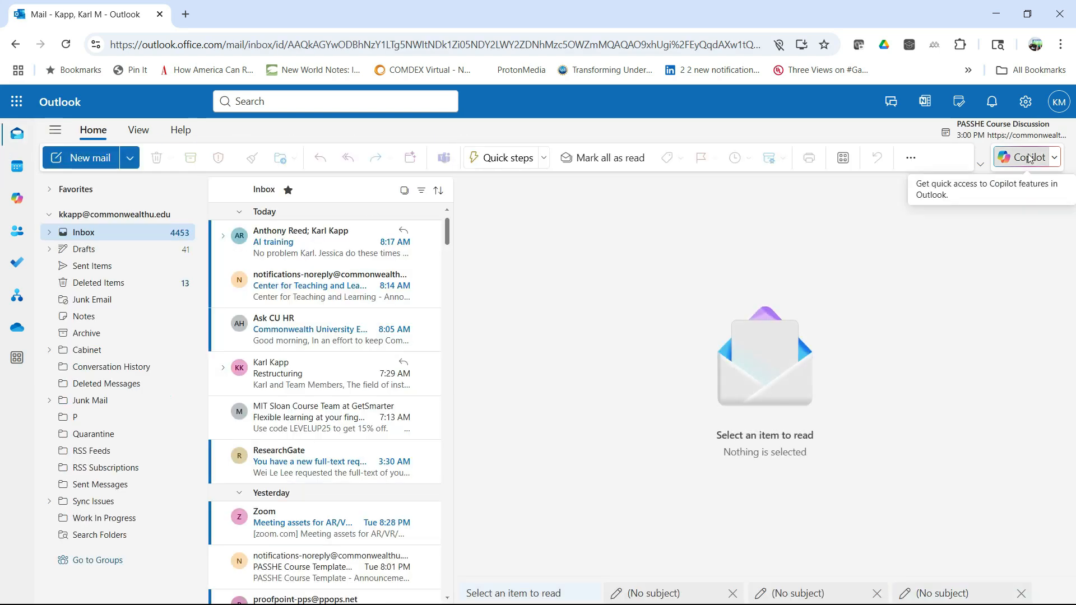
Ask Copilot 'What meetings do I have next week' from its chat pane.
{"action": "left_click", "coordinate": [1026, 157]}
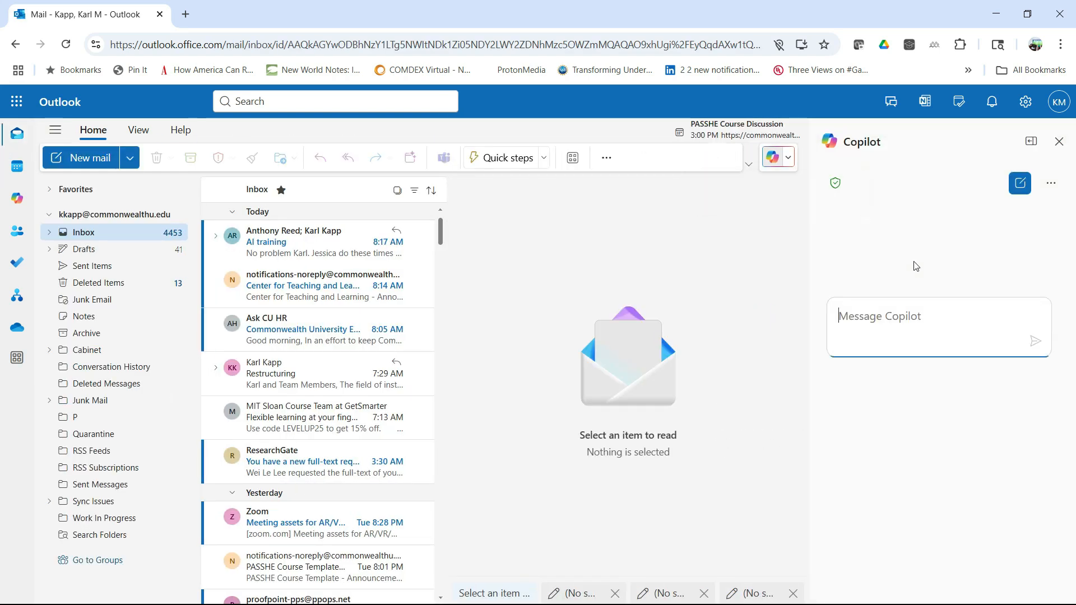
{"action": "type", "text": "What meetings do I have next week"}
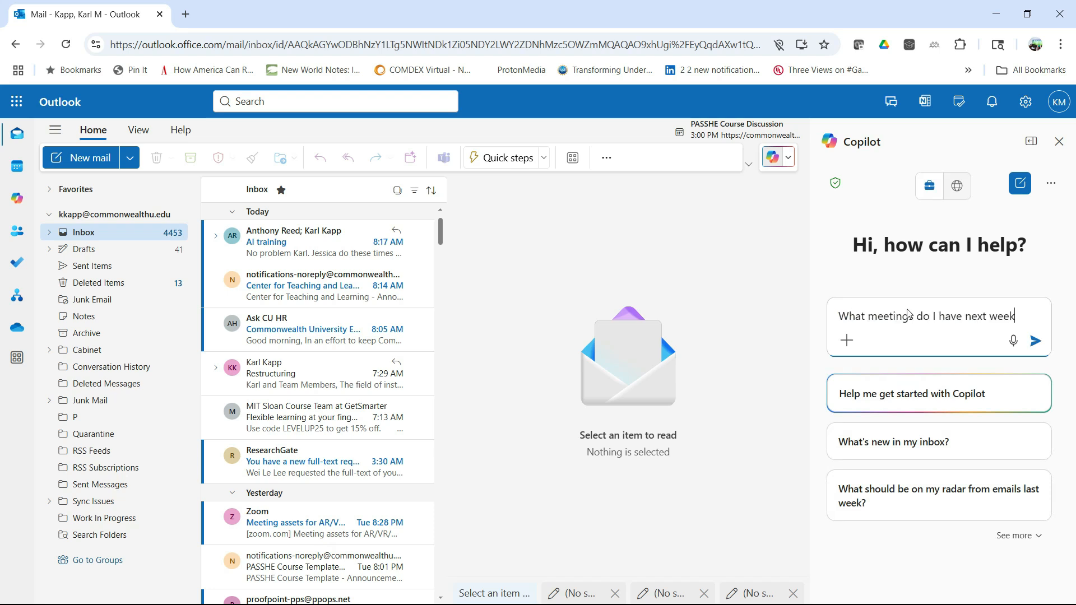
{"action": "left_click", "coordinate": [1036, 341]}
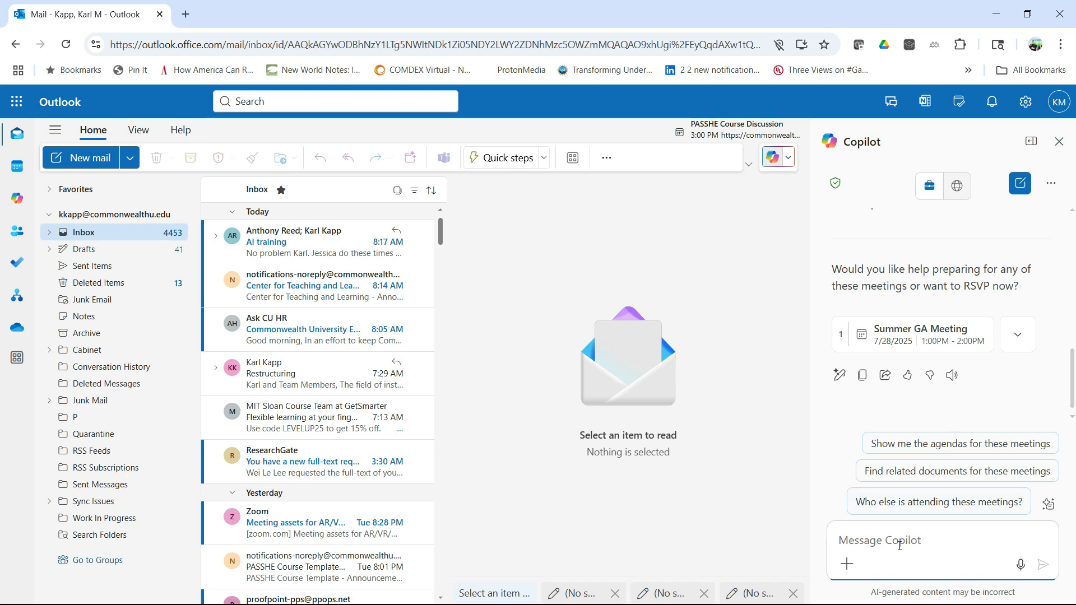
Reply 'Yes, please help with GA meeting' and read Copilot's Summer GA Meeting briefing.
{"action": "type", "text": "YEs,"}
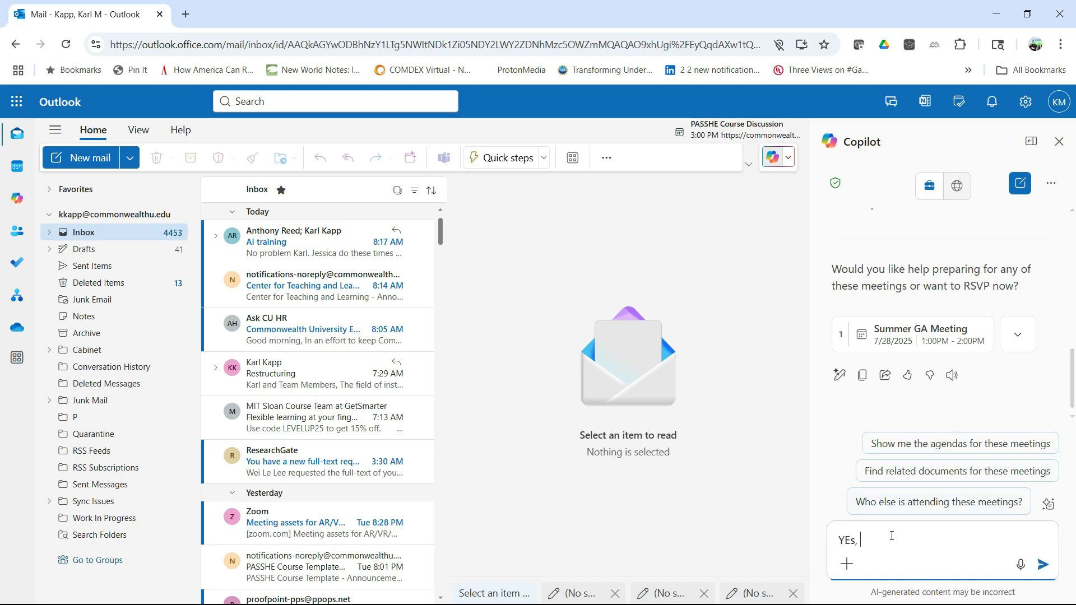
{"action": "type", "text": "please help"}
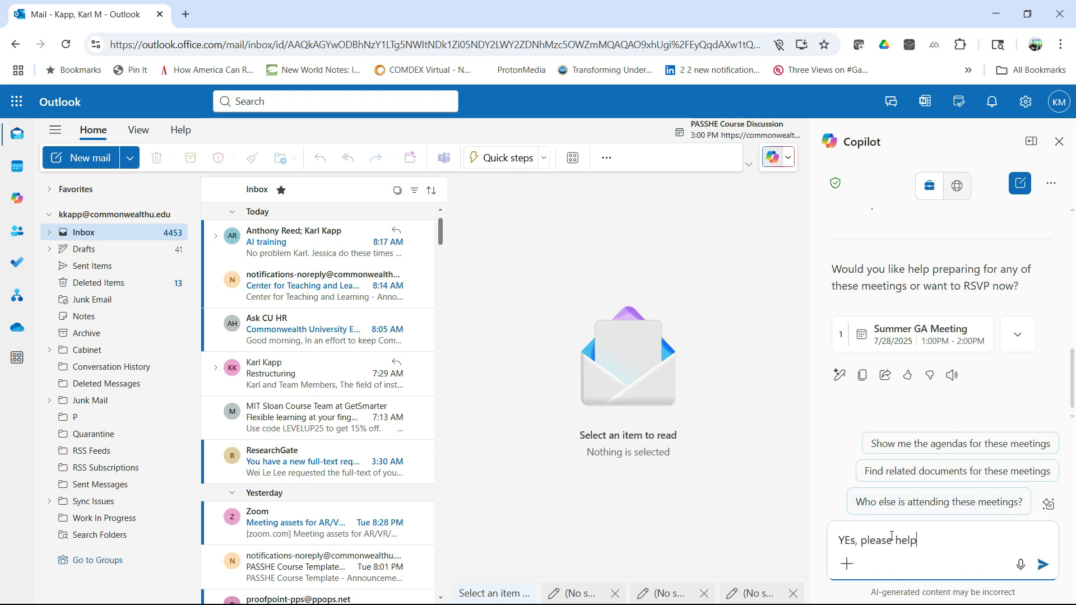
{"action": "left_click", "coordinate": [1042, 564]}
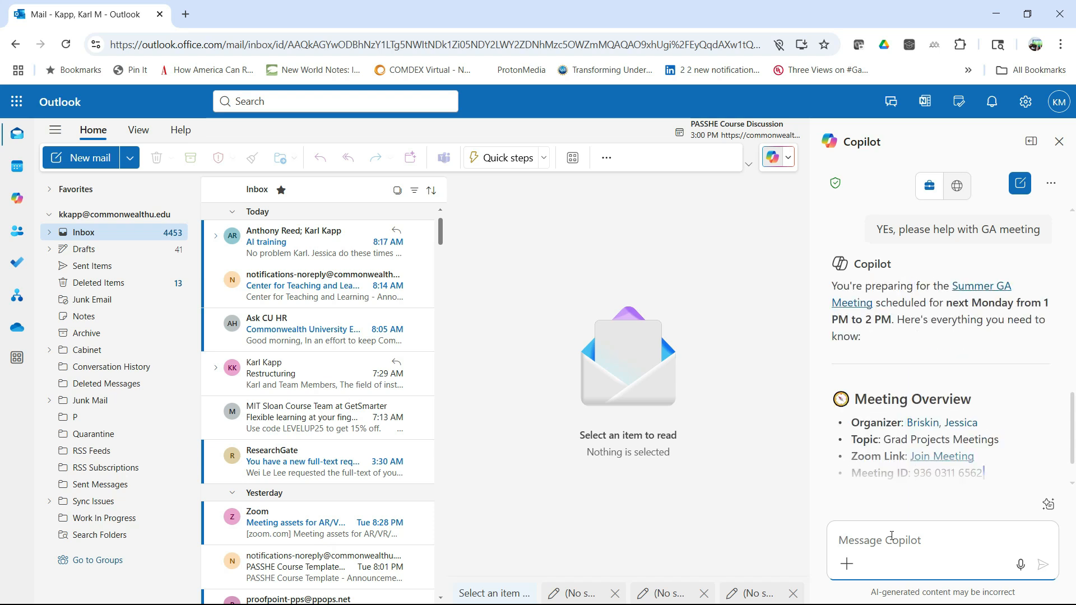
{"action": "scroll", "scroll_direction": "down", "scroll_amount": 3}
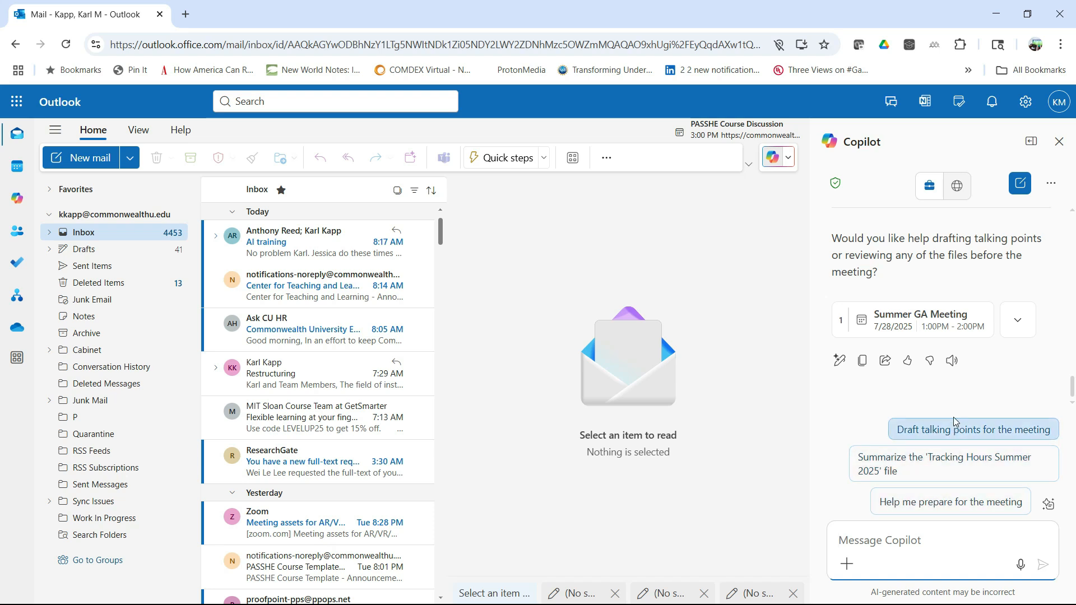
Have Copilot draft Summer GA Meeting talking points, copy the response and start a new email.
{"action": "left_click", "coordinate": [972, 429]}
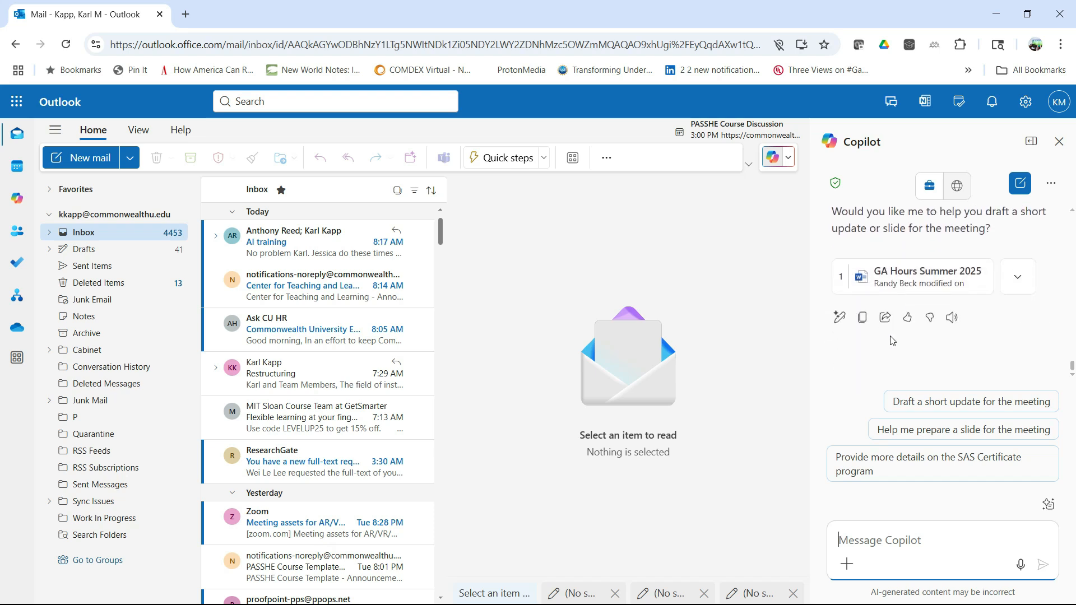
{"action": "mouse_move", "coordinate": [863, 317]}
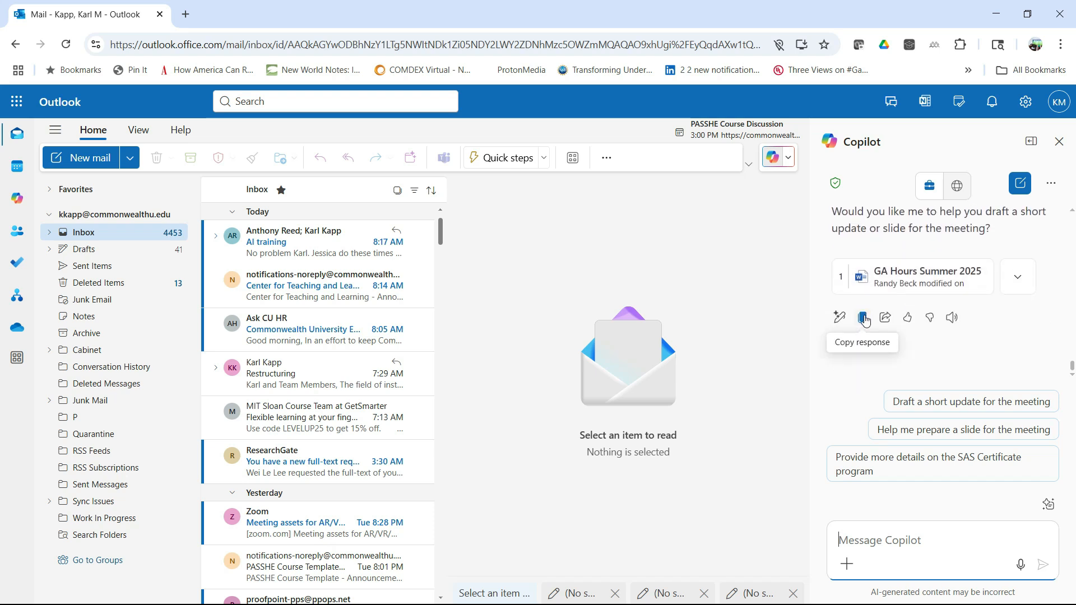
{"action": "left_click", "coordinate": [863, 317]}
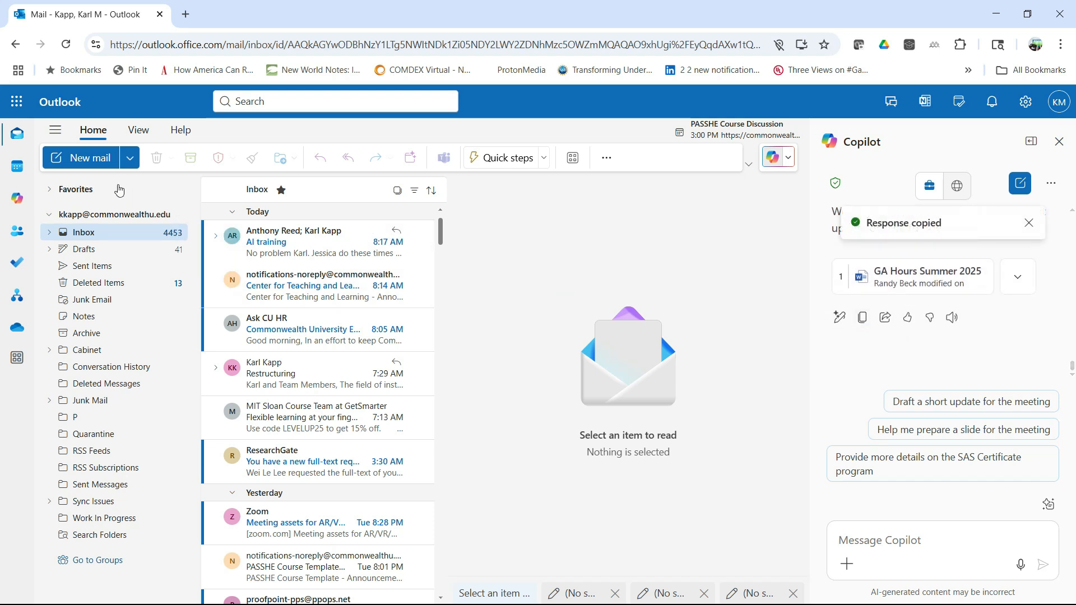
{"action": "left_click", "coordinate": [82, 157]}
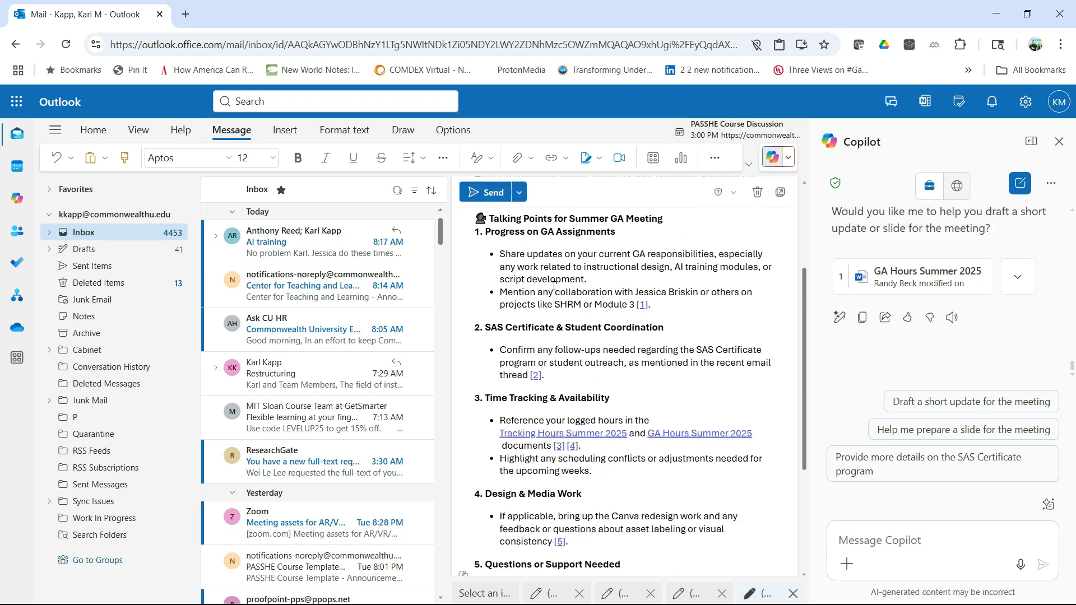
Scroll to the References list and open the Tracking Hours Summer 2025 link online.
{"action": "scroll", "scroll_direction": "down", "scroll_amount": 3}
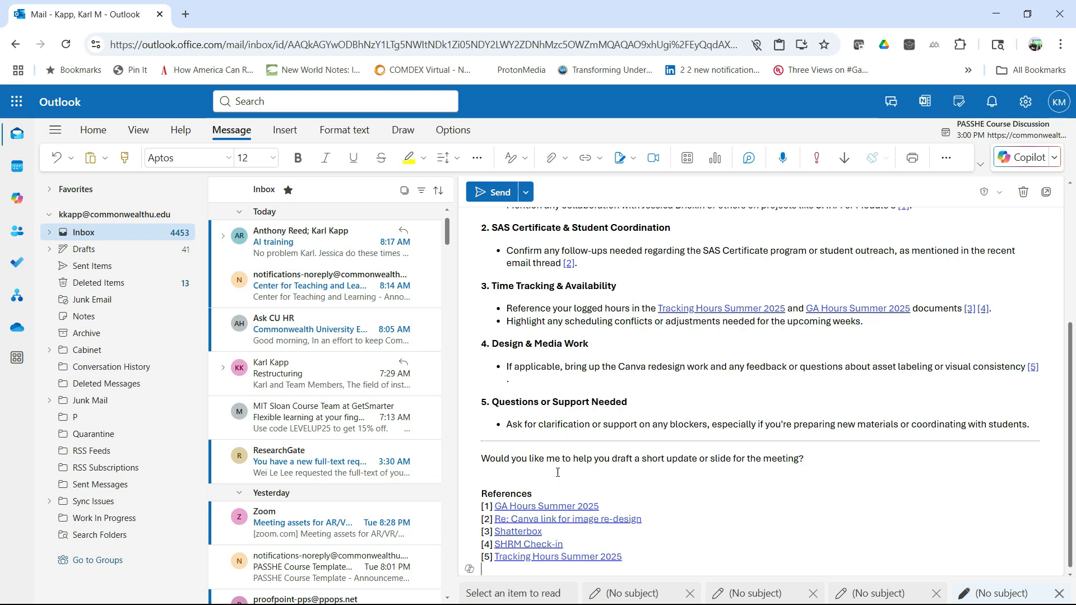
{"action": "mouse_move", "coordinate": [517, 531]}
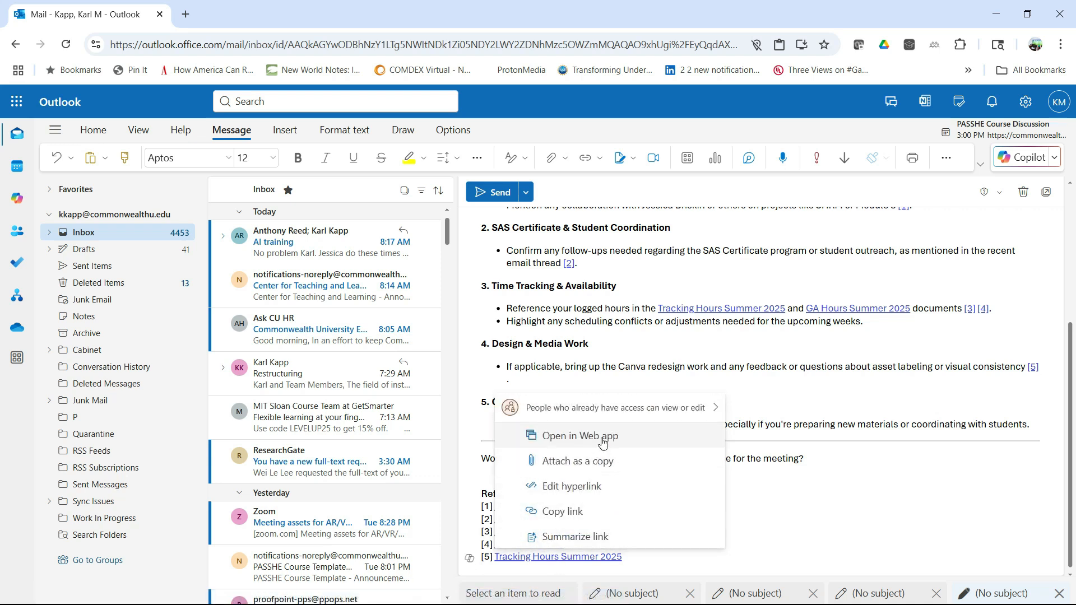
{"action": "left_click", "coordinate": [580, 436]}
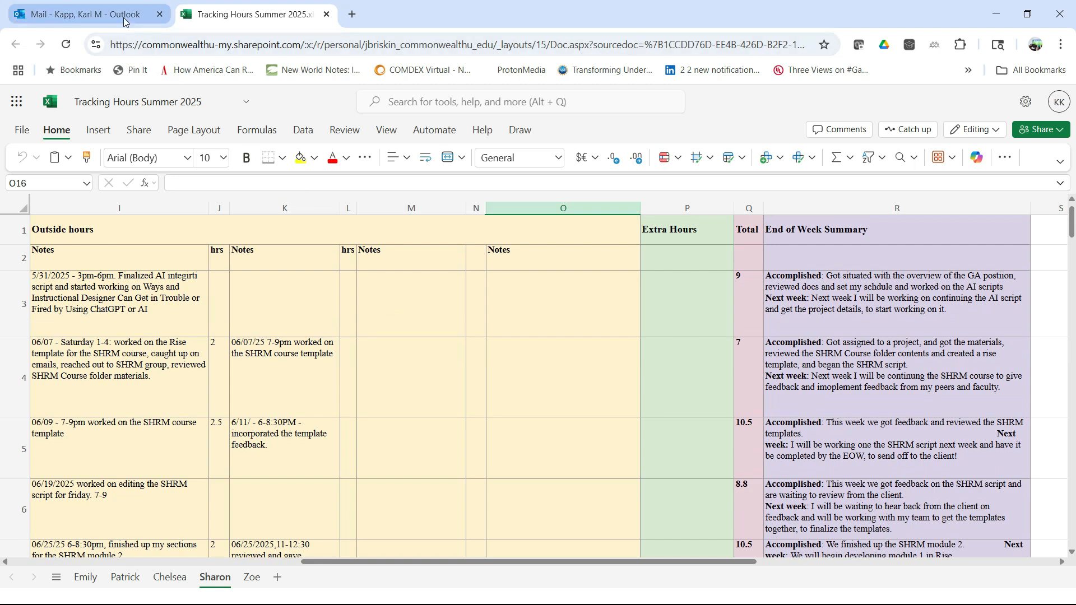
Switch from the Tracking Hours workbook back to the Outlook talking-points draft.
{"action": "left_click", "coordinate": [82, 14]}
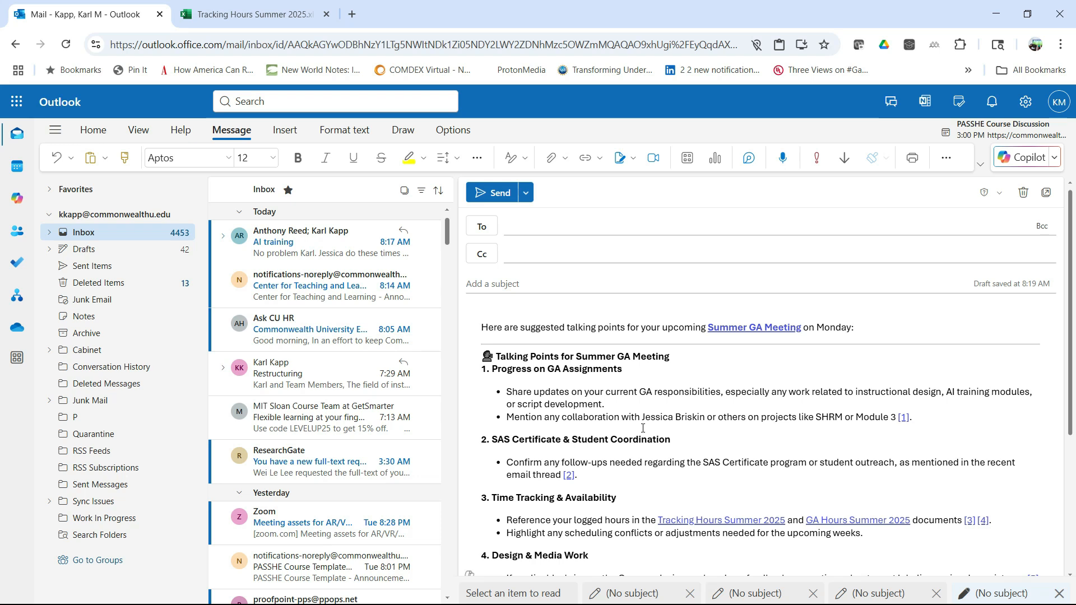
{"action": "mouse_move", "coordinate": [765, 417]}
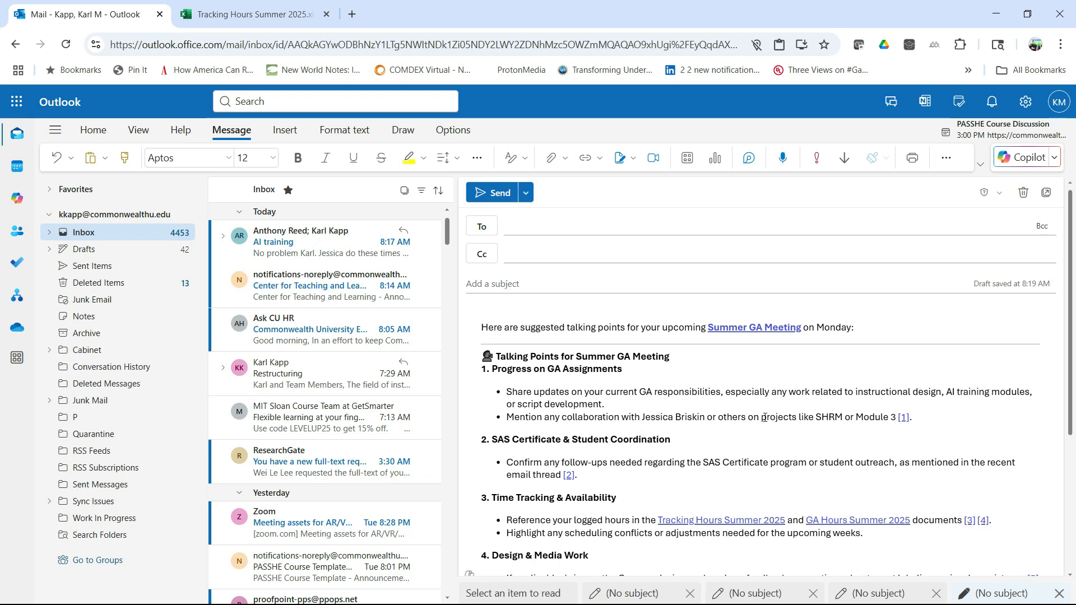